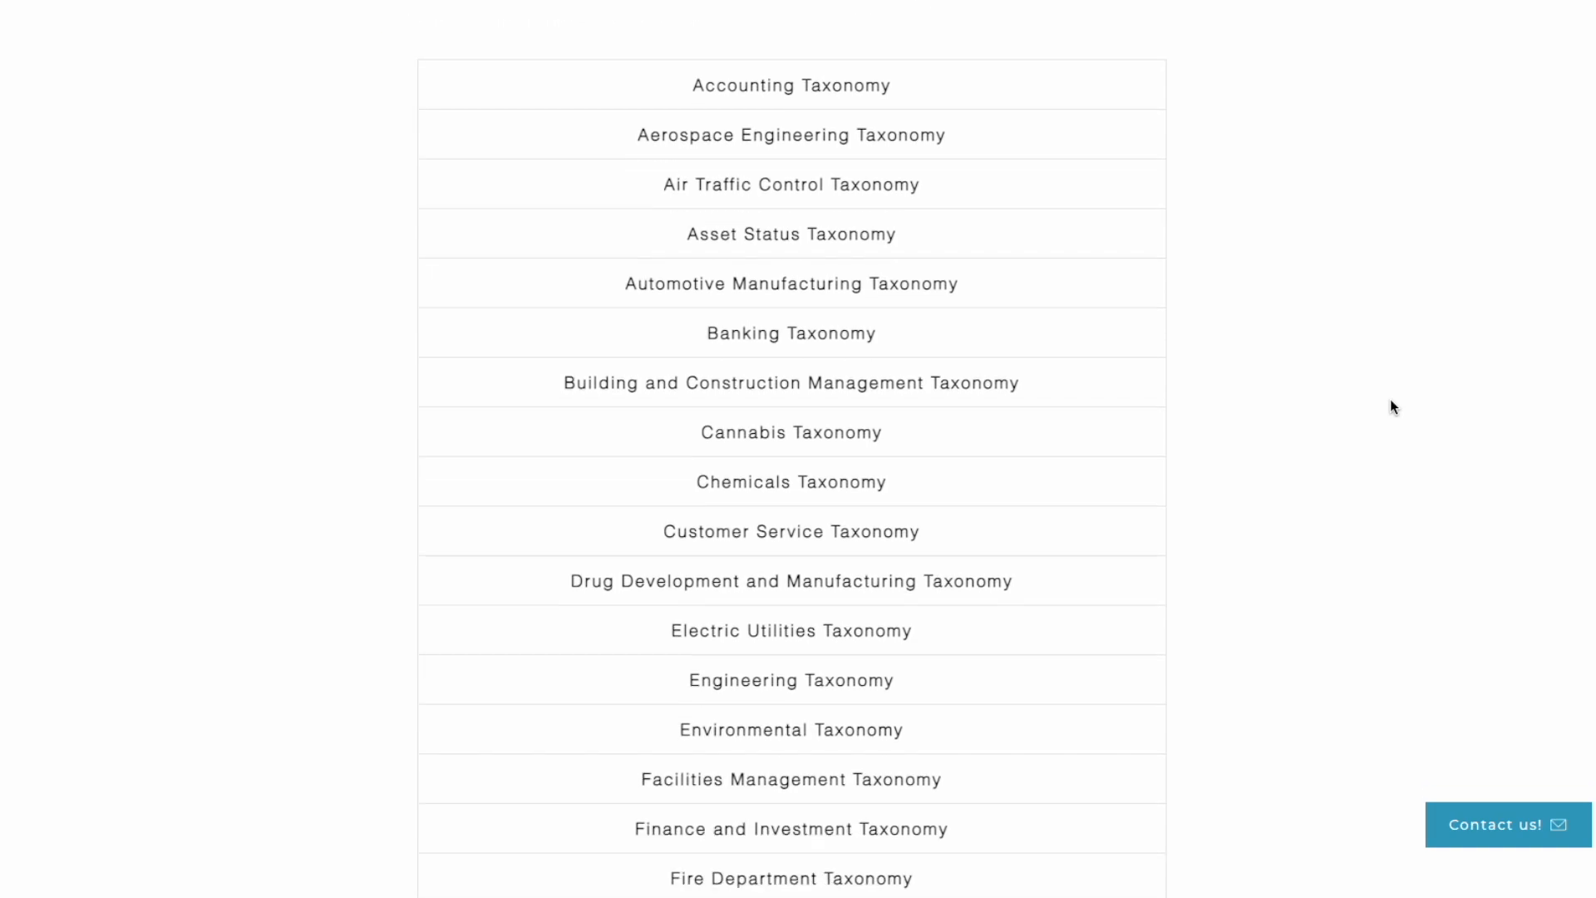
- Scroll to the end of the WAND taxonomy list and open the Utilities Taxonomy entry
{"action": "scroll", "scroll_direction": "down", "scroll_amount": 3}
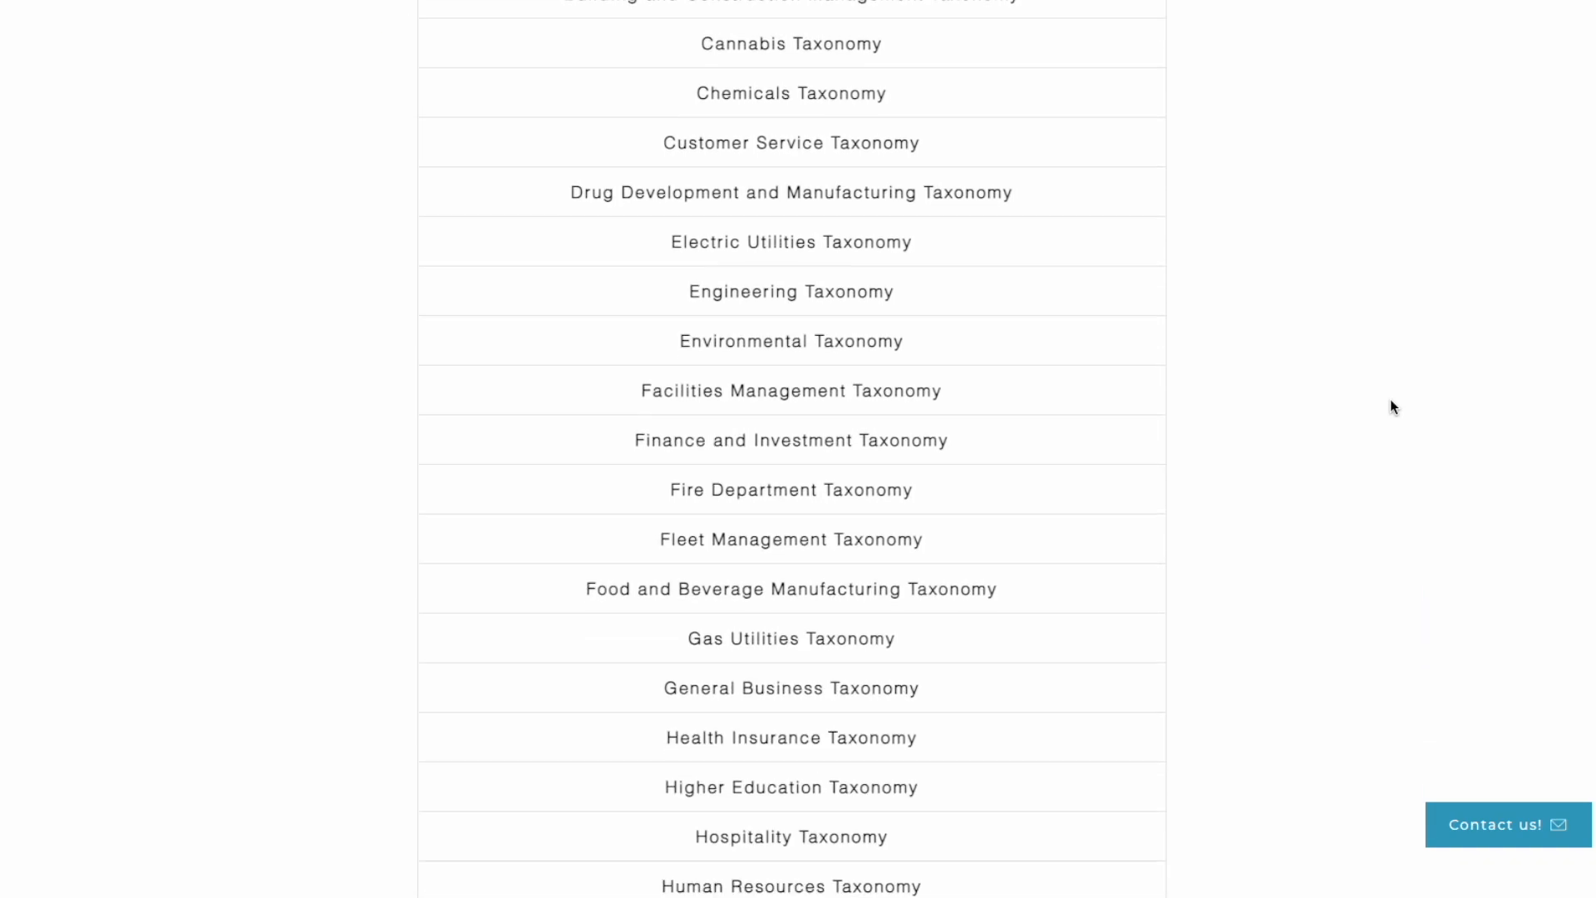
{"action": "scroll", "scroll_direction": "down", "scroll_amount": 3}
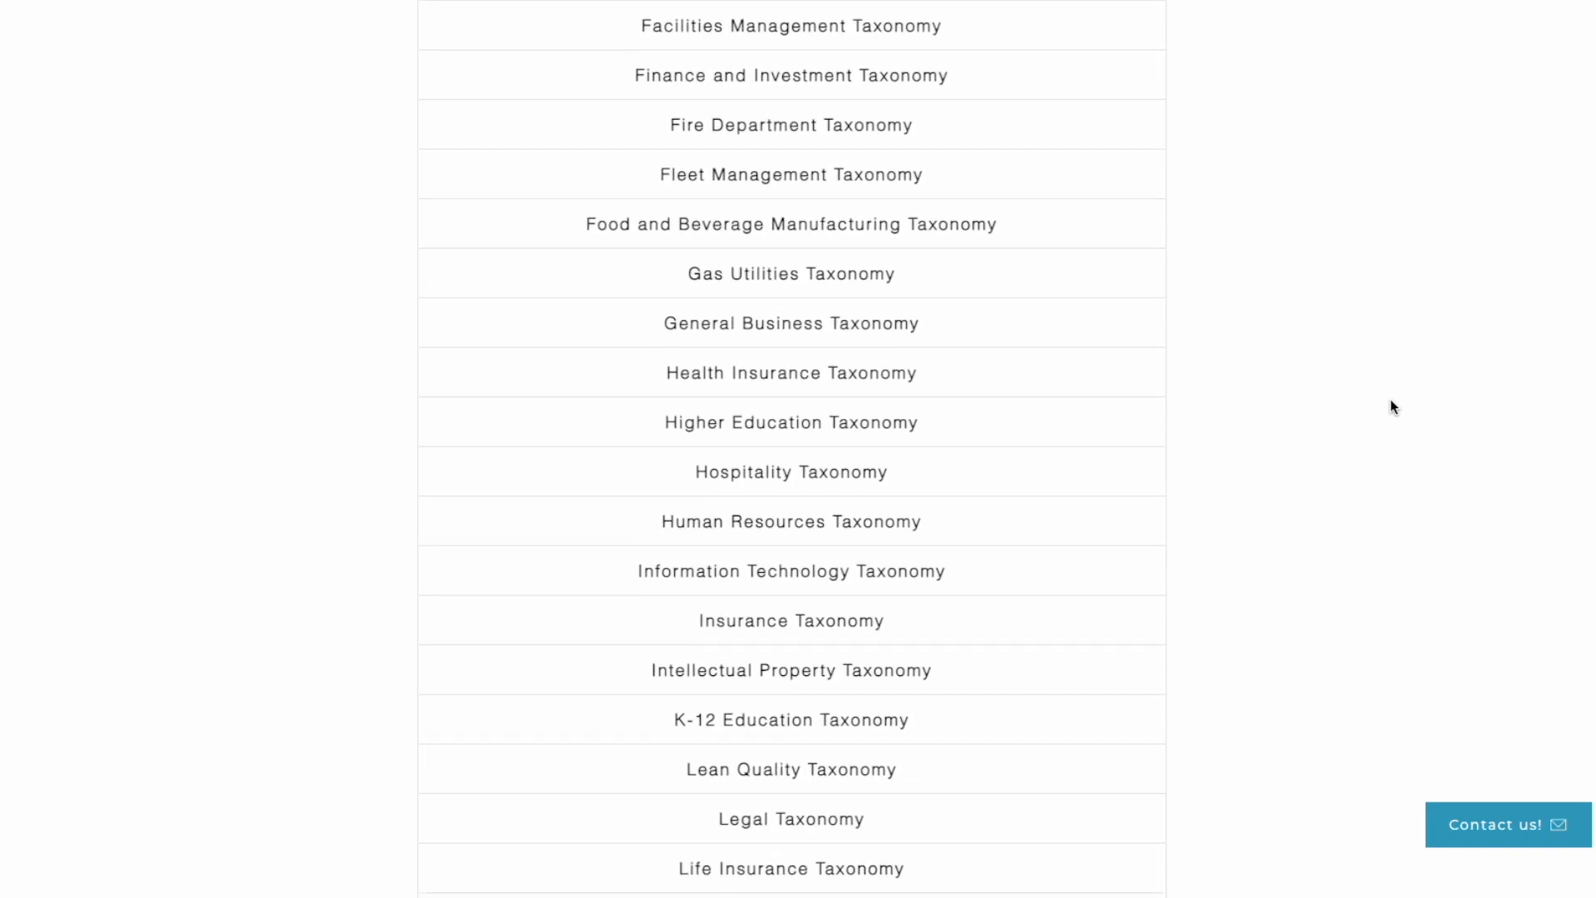
{"action": "scroll", "scroll_direction": "down", "scroll_amount": 3}
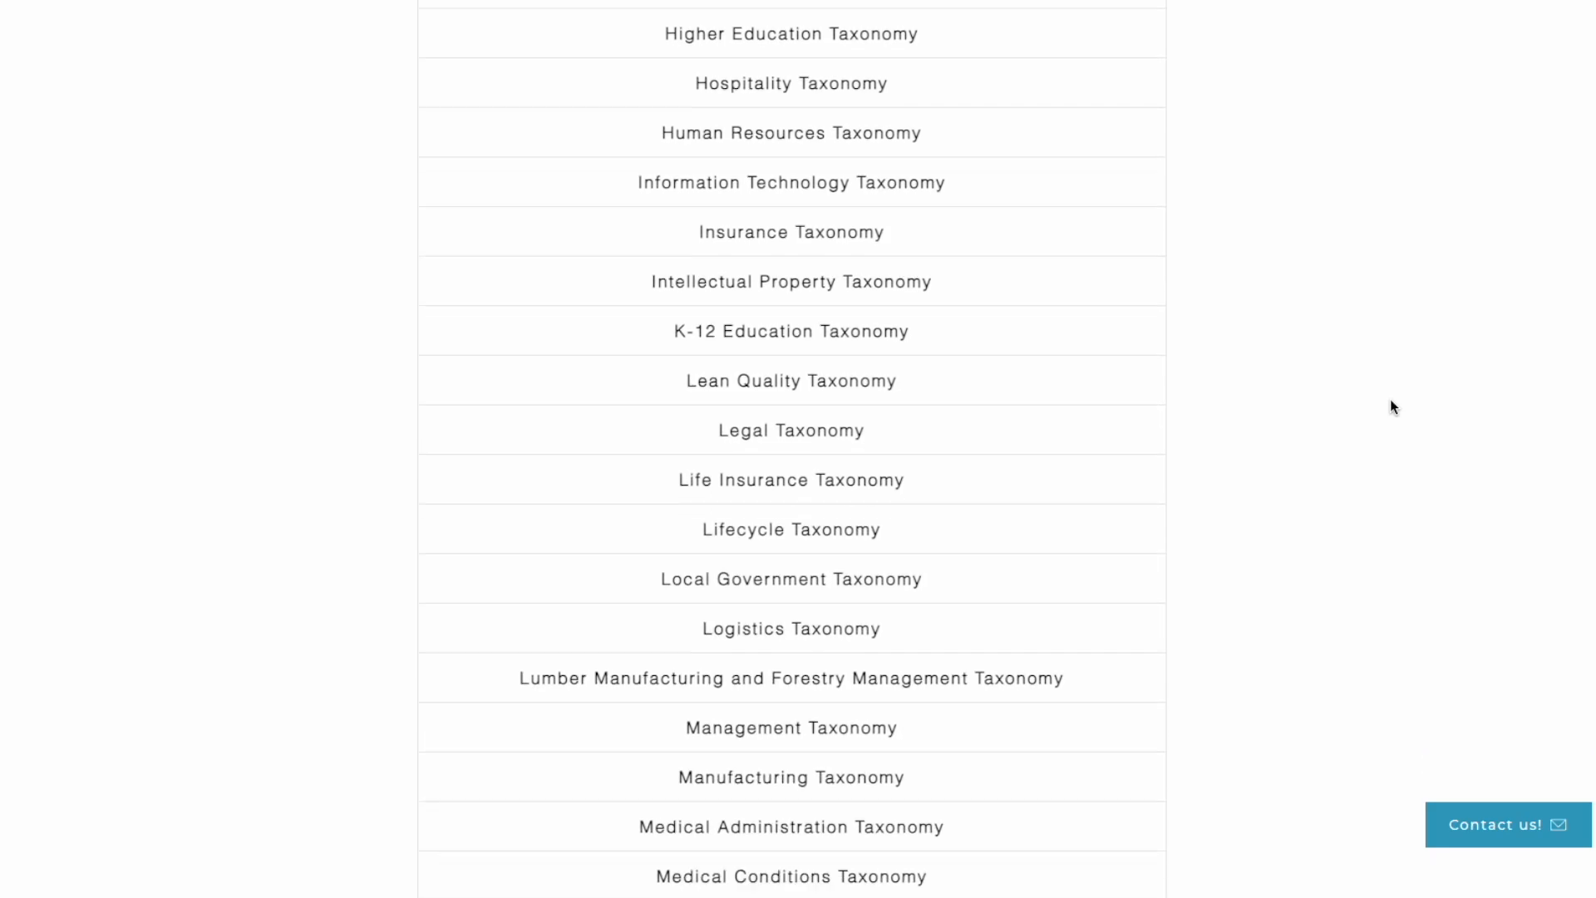
{"action": "scroll", "scroll_direction": "down", "scroll_amount": 3}
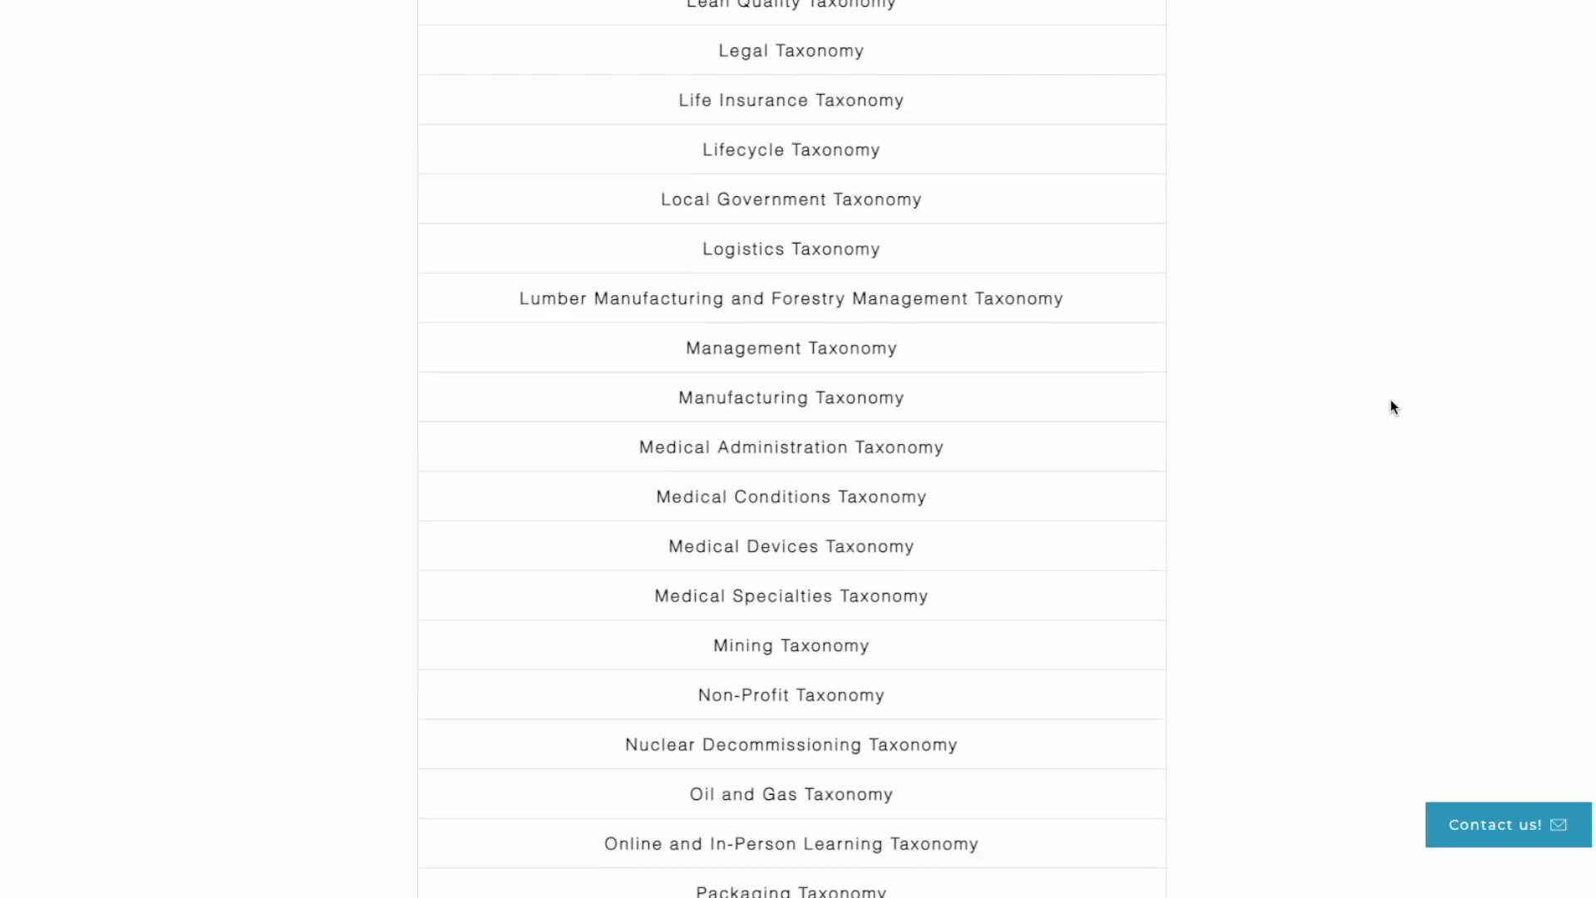
{"action": "scroll", "scroll_direction": "down", "scroll_amount": 3}
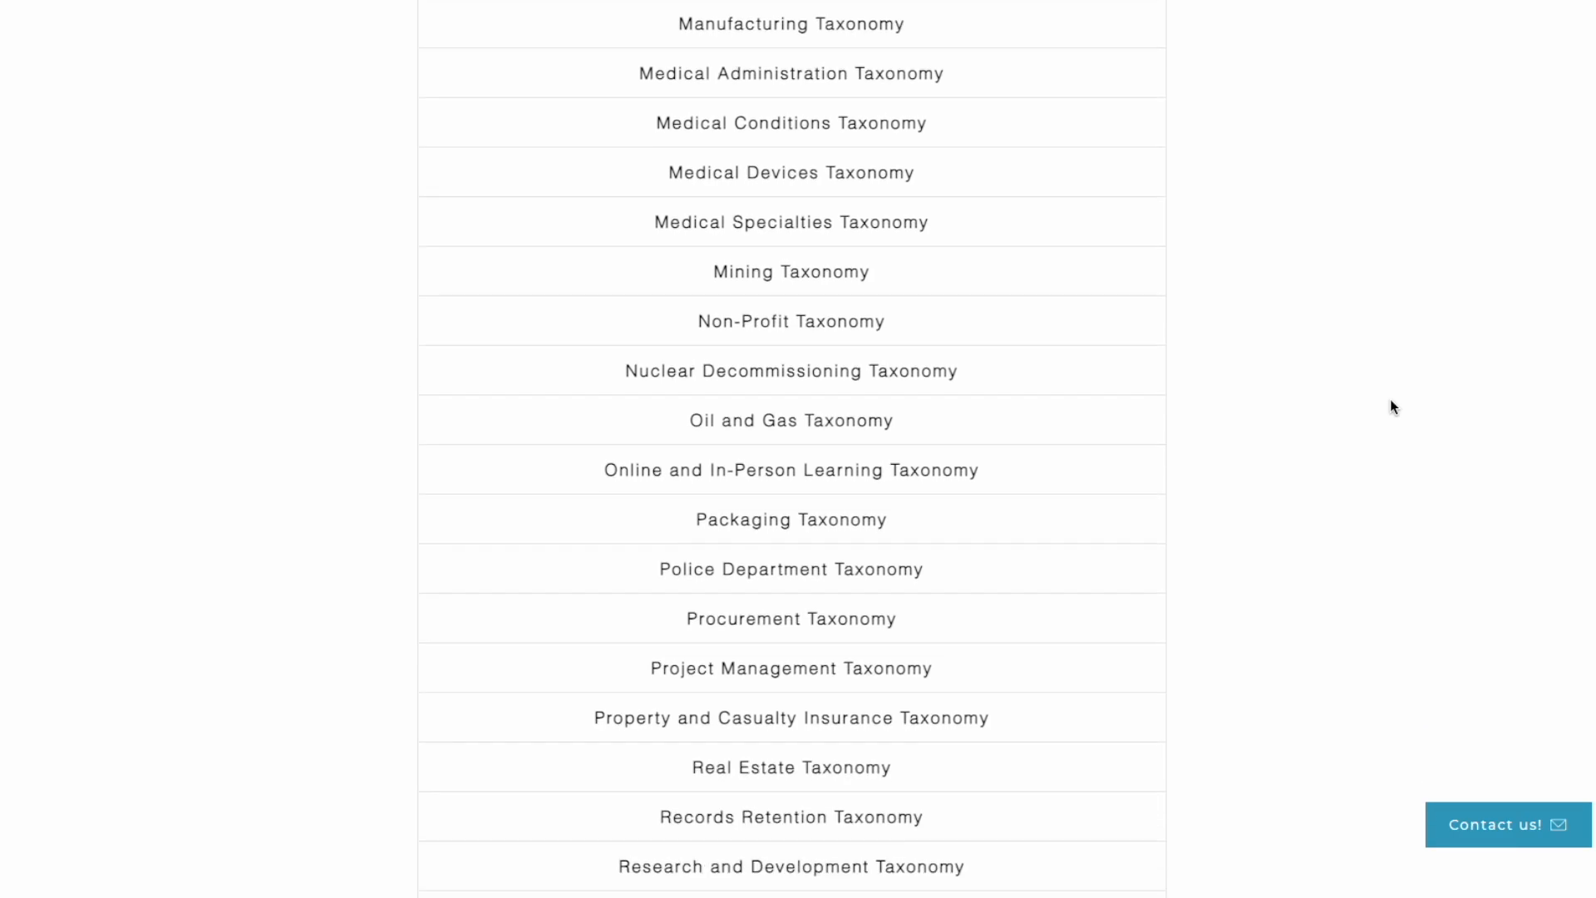
{"action": "scroll", "scroll_direction": "down", "scroll_amount": 3}
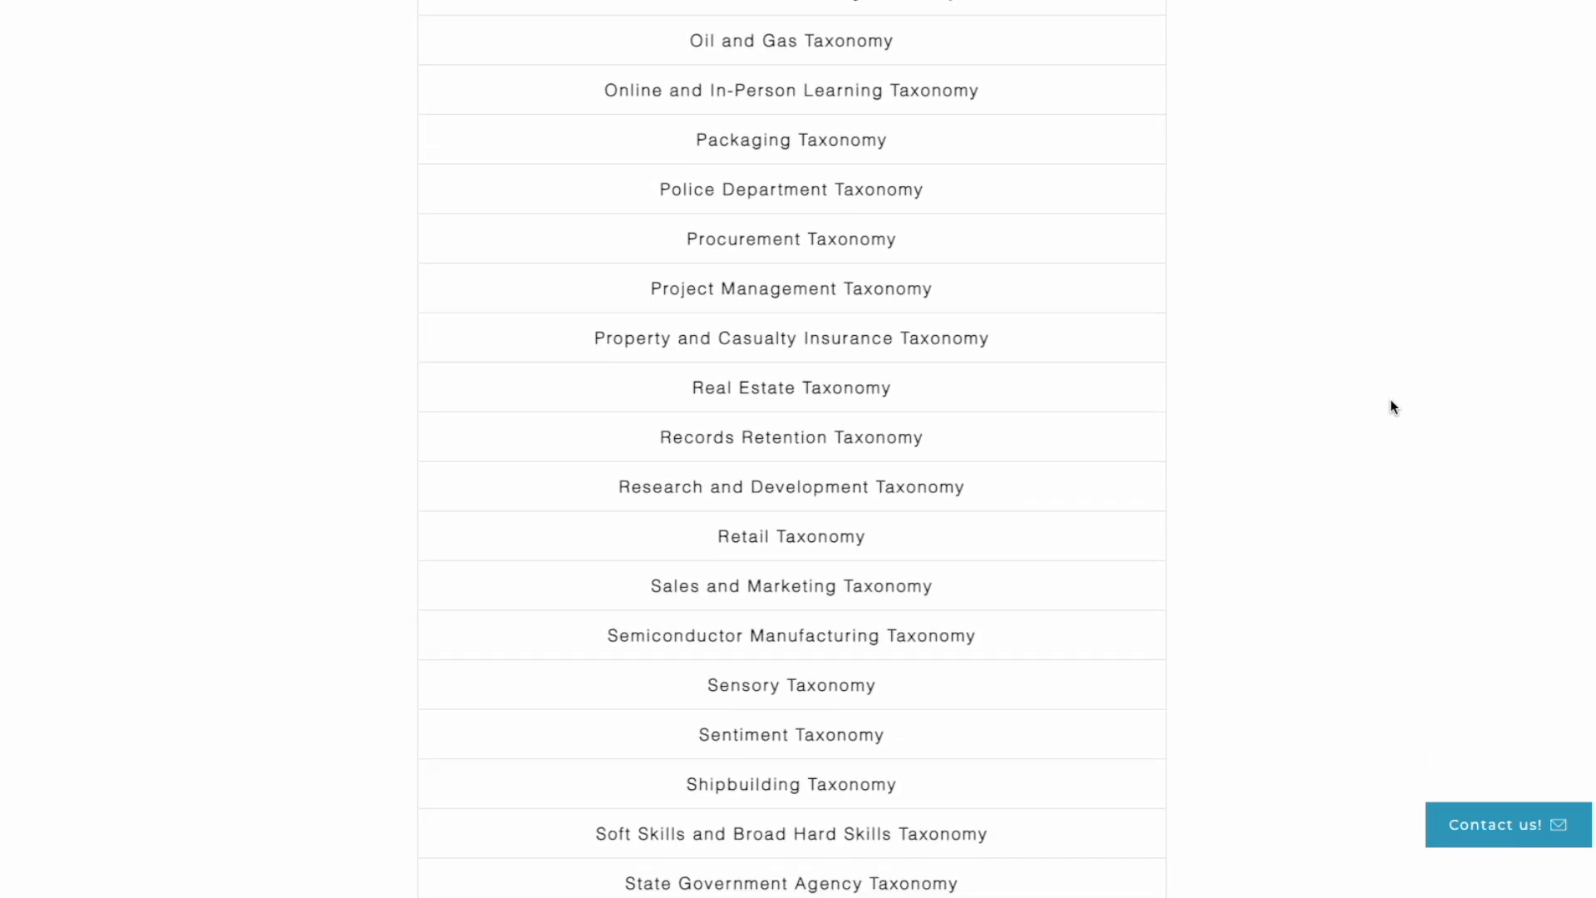
{"action": "scroll", "scroll_direction": "down", "scroll_amount": 3}
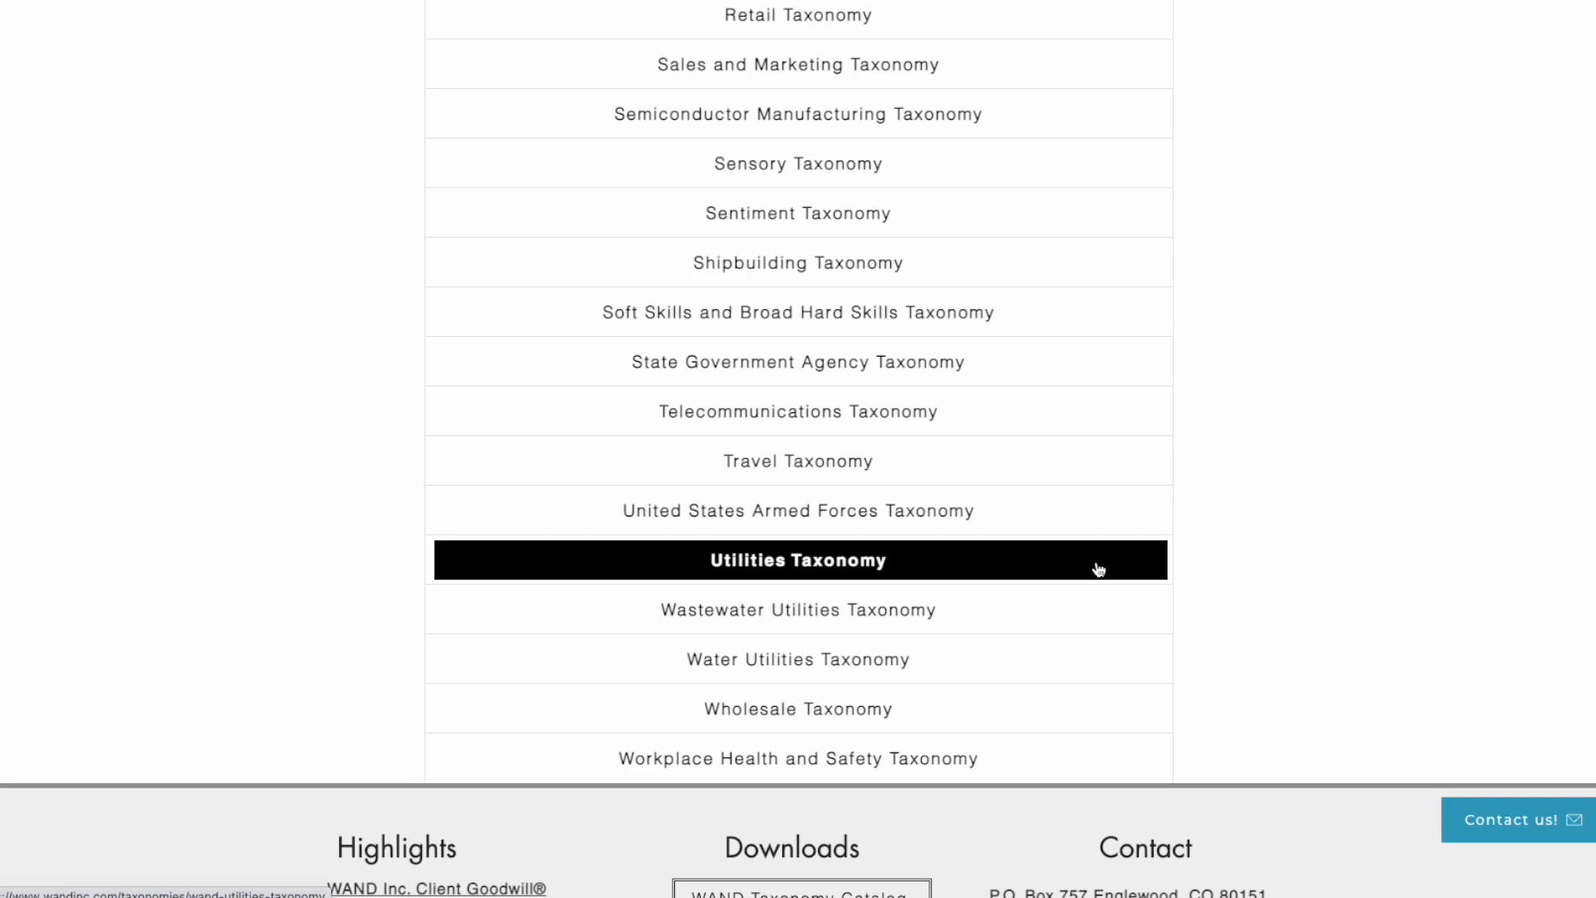
{"action": "left_click", "coordinate": [797, 559]}
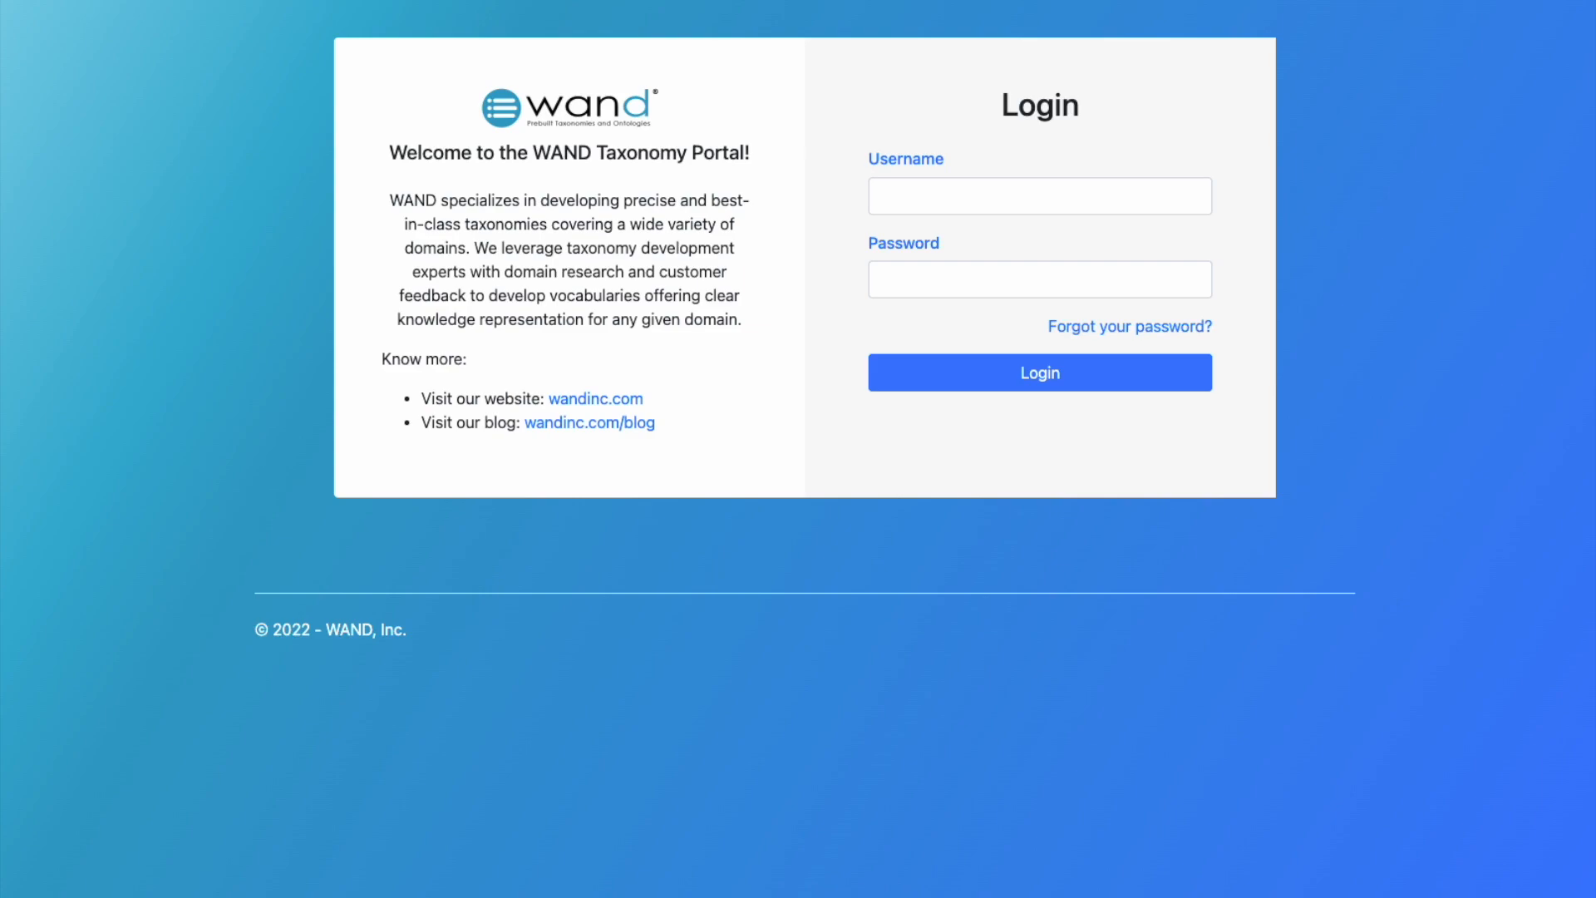
{"action": "mouse_move", "coordinate": [871, 266]}
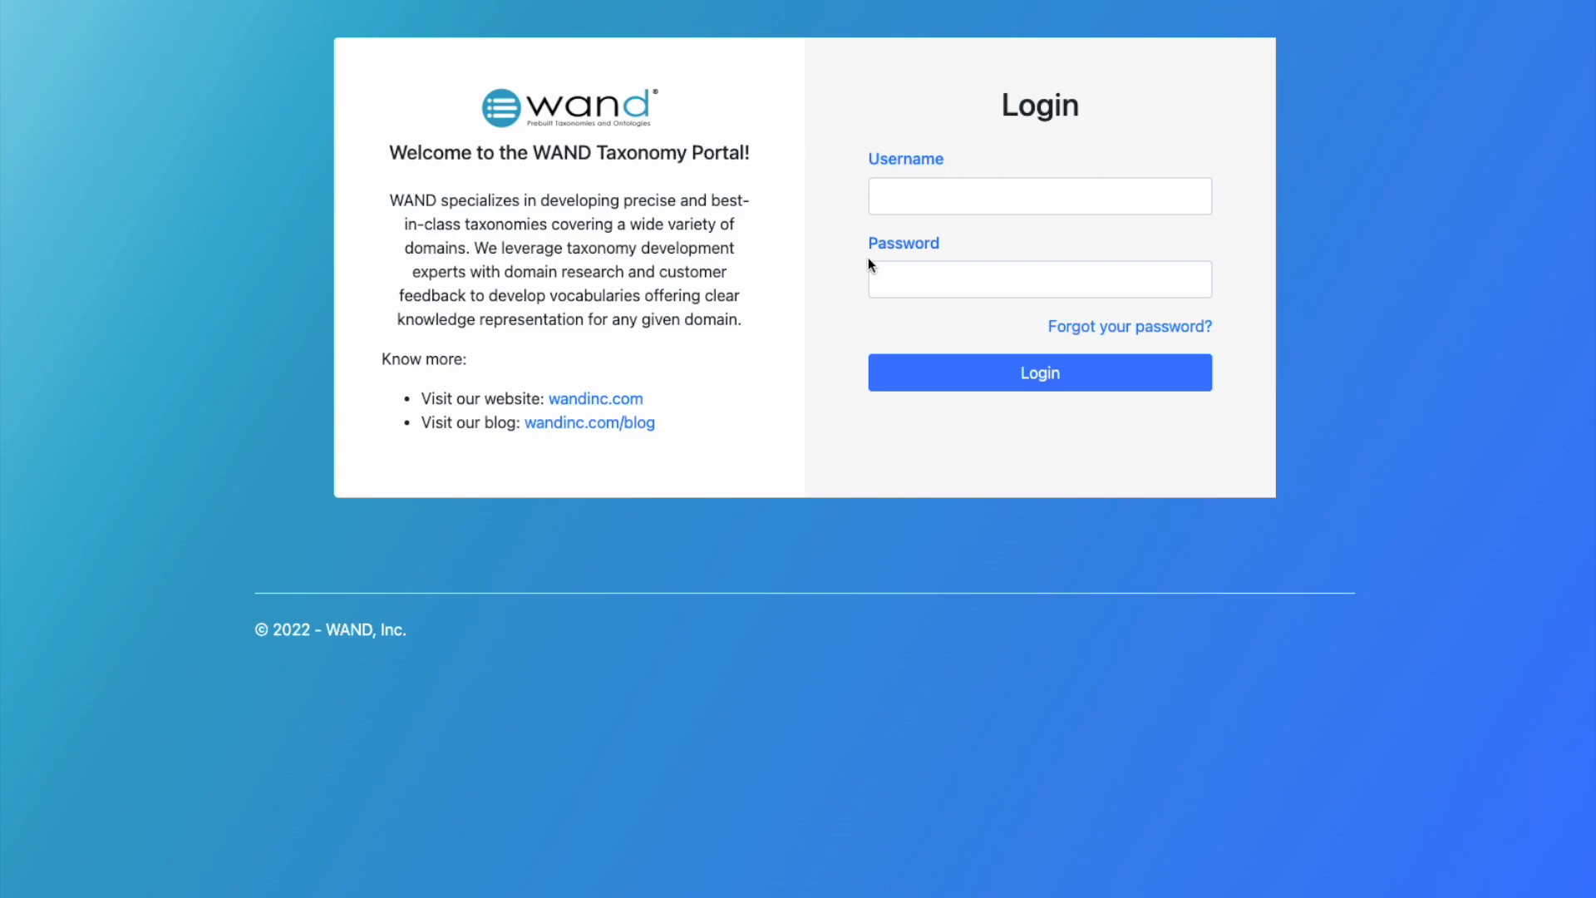
- Log in, accept the user agreement, and open the Utilities taxonomy with its 572 terms
{"action": "left_click", "coordinate": [1038, 372]}
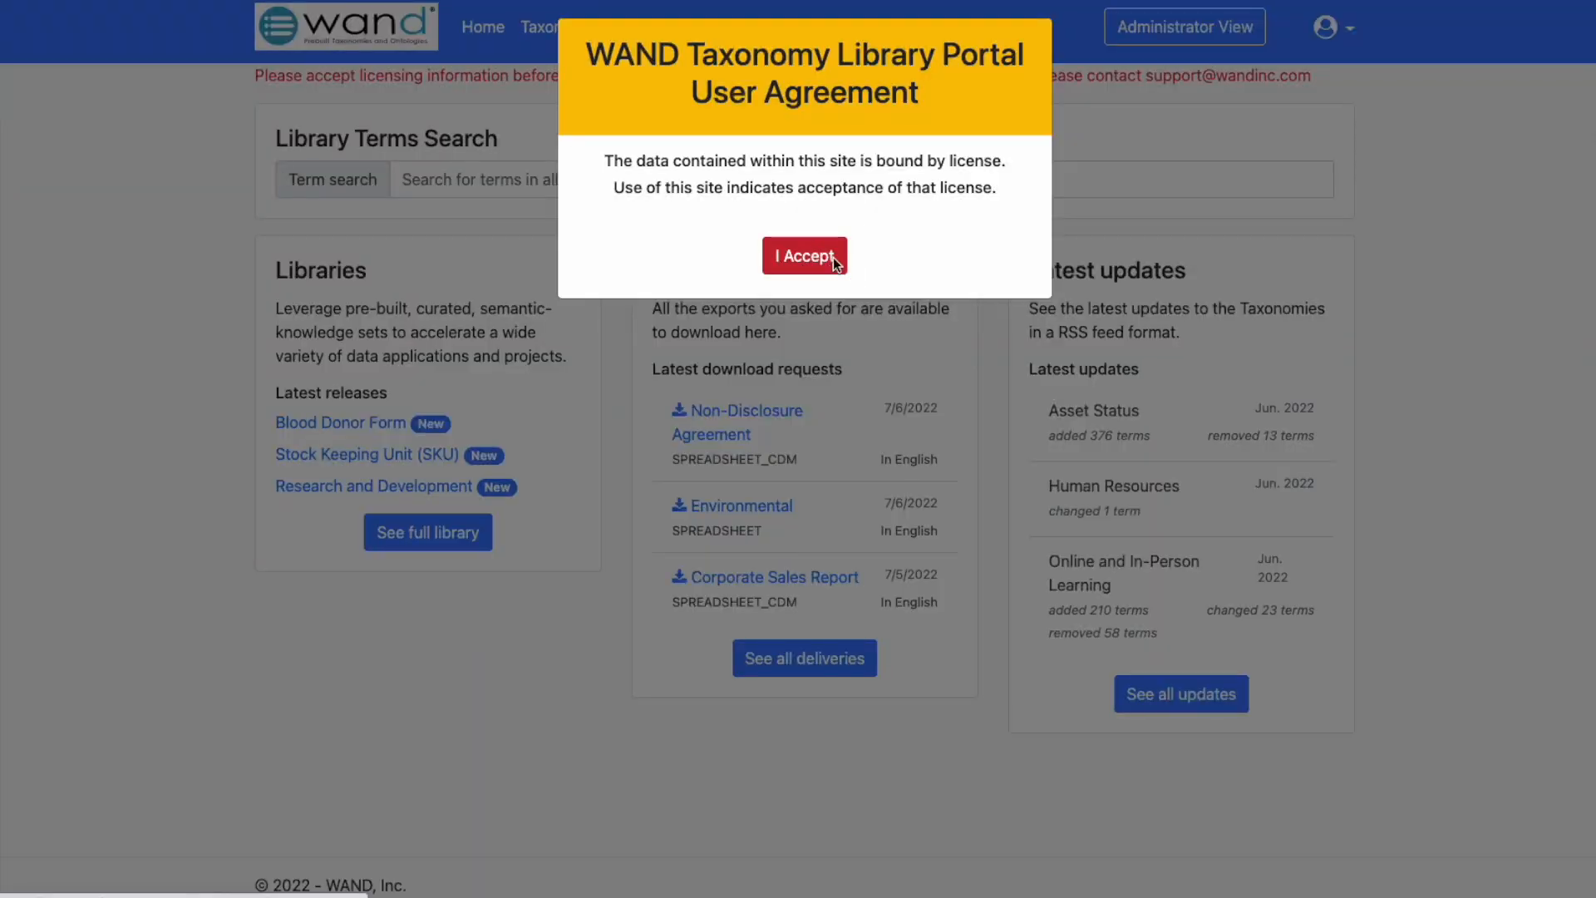
{"action": "left_click", "coordinate": [803, 254]}
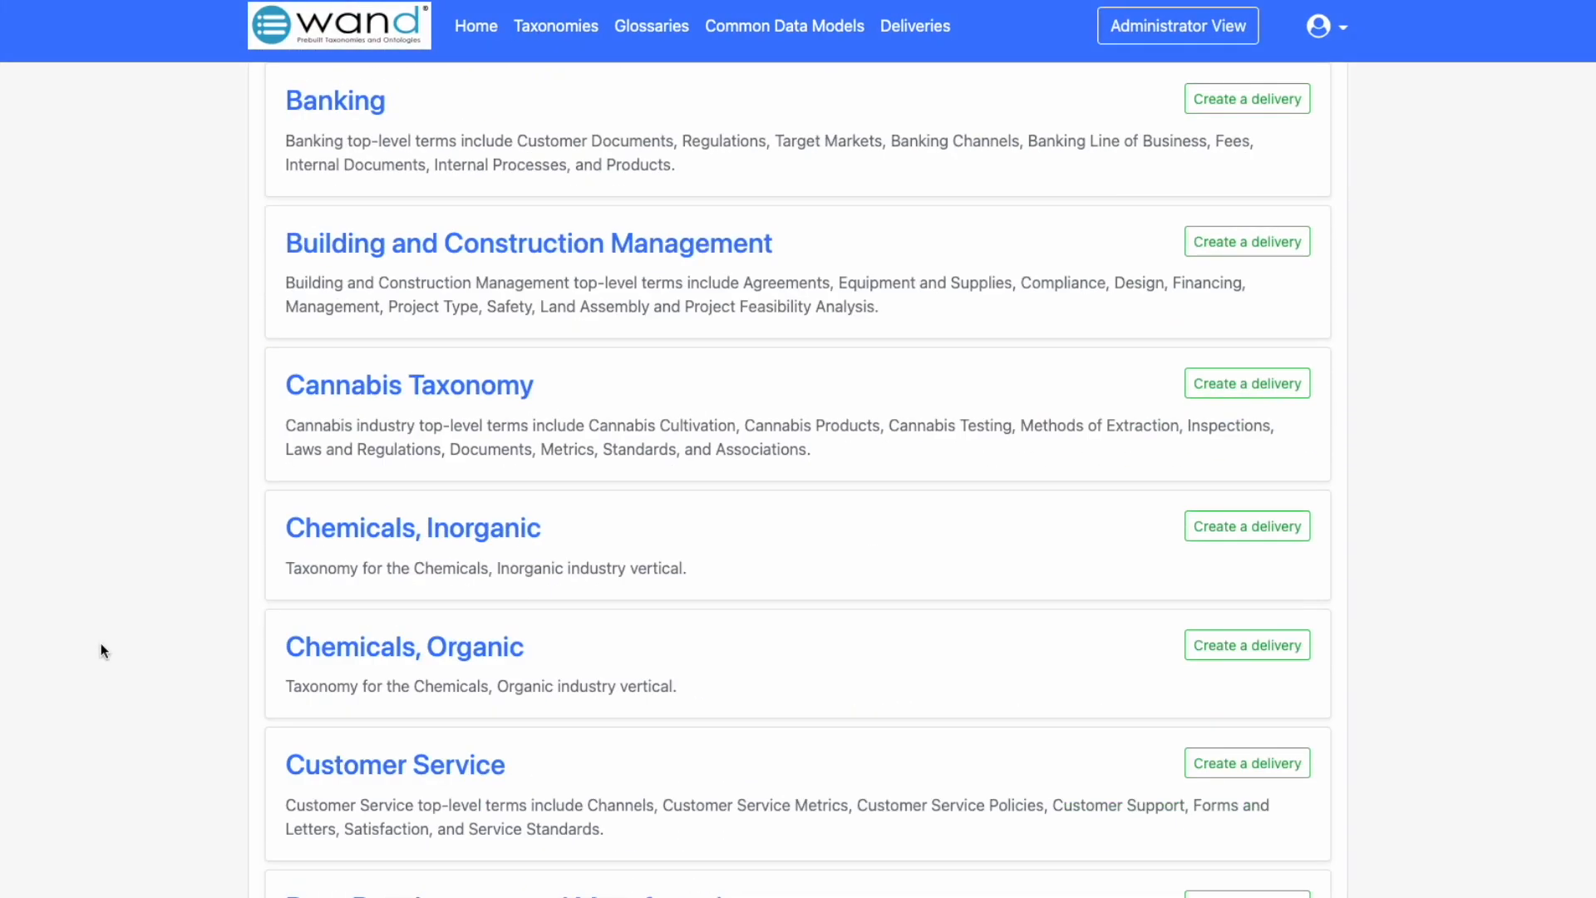
{"action": "scroll", "scroll_direction": "down", "scroll_amount": 3}
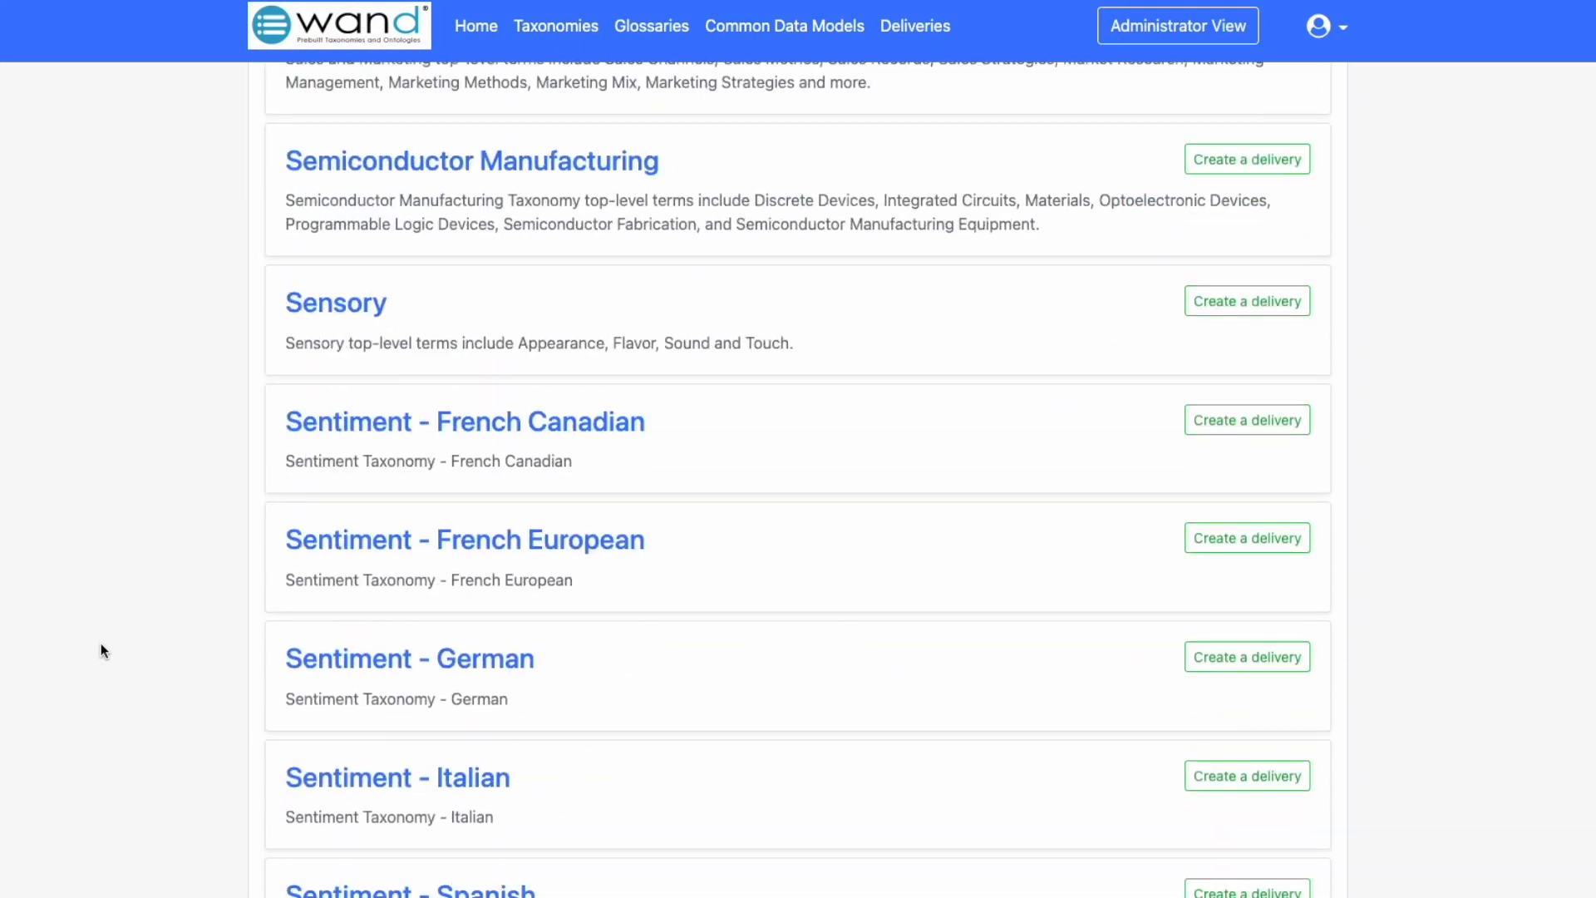
{"action": "scroll", "scroll_direction": "down", "scroll_amount": 3}
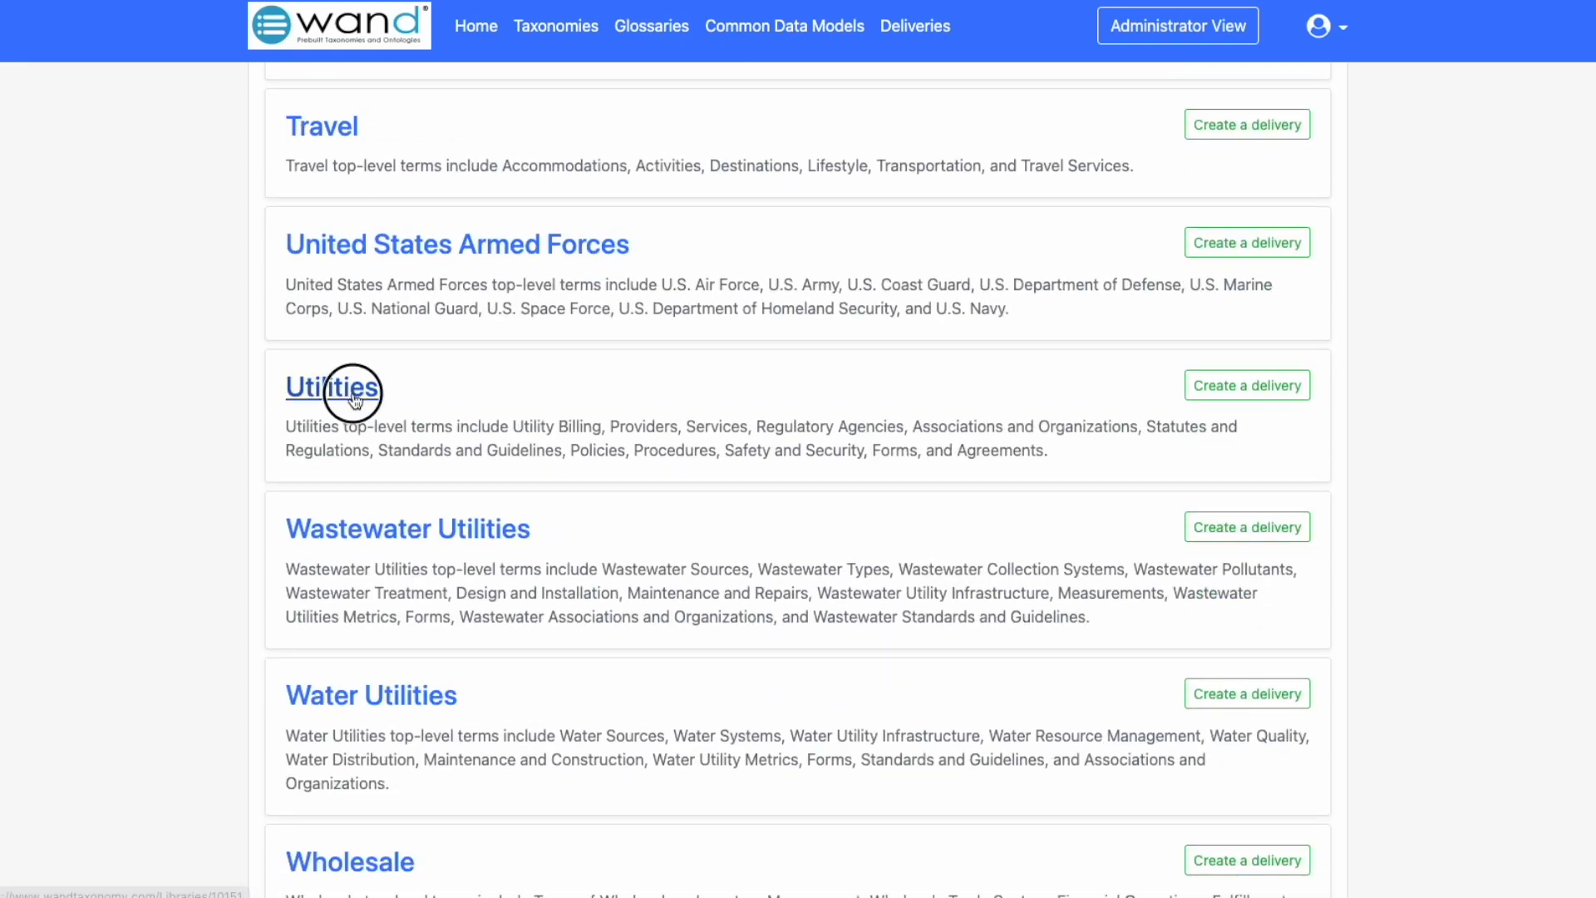
{"action": "left_click", "coordinate": [332, 387]}
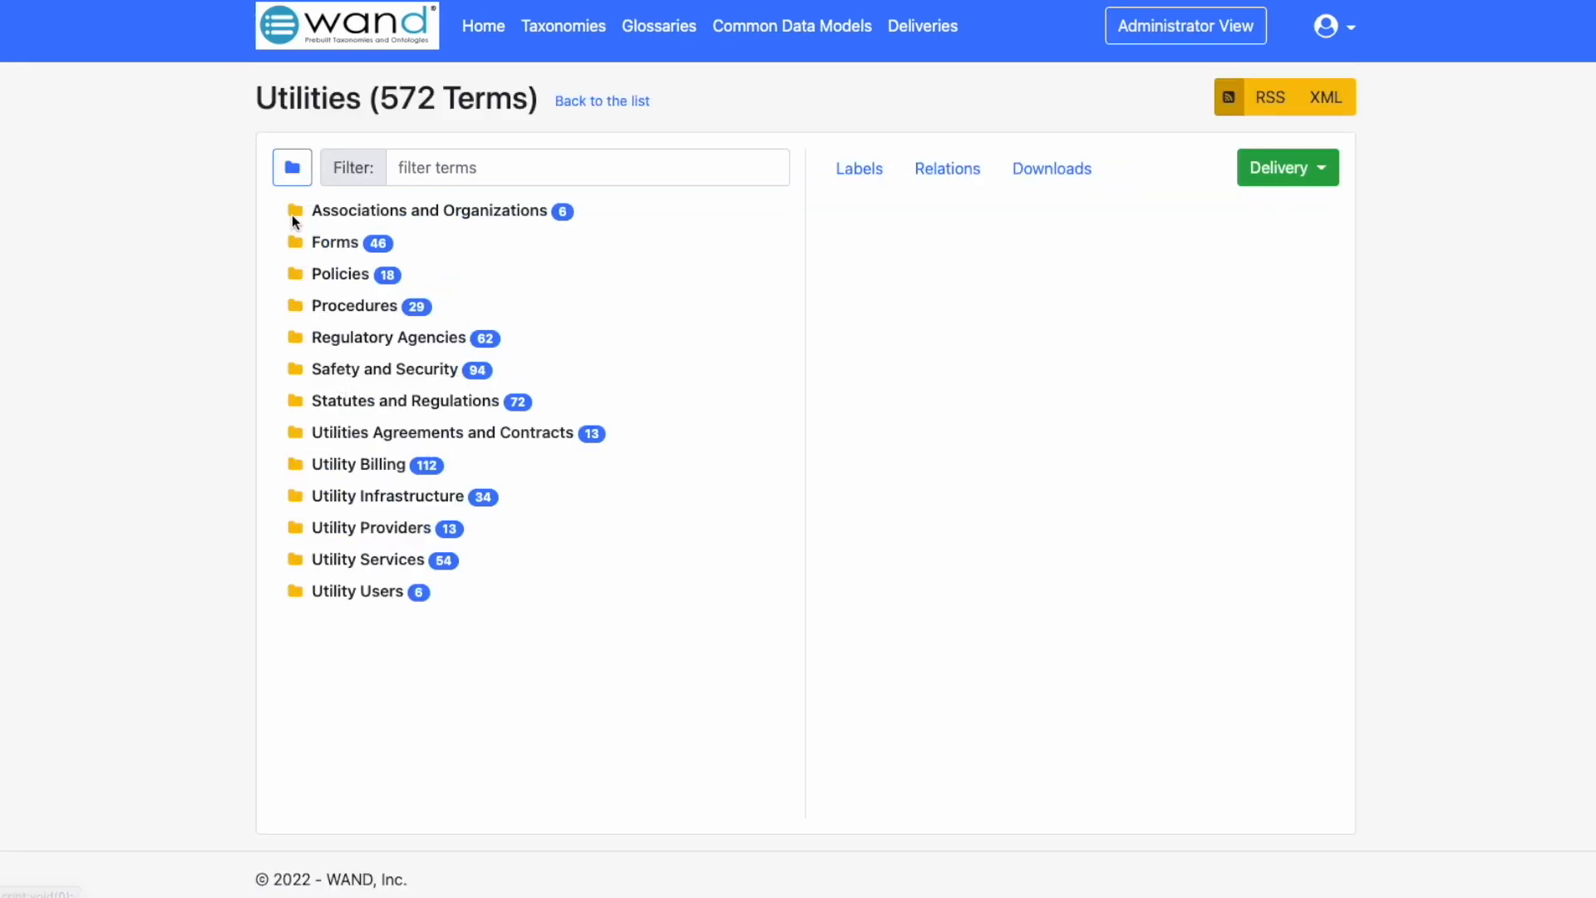
{"action": "mouse_move", "coordinate": [296, 239]}
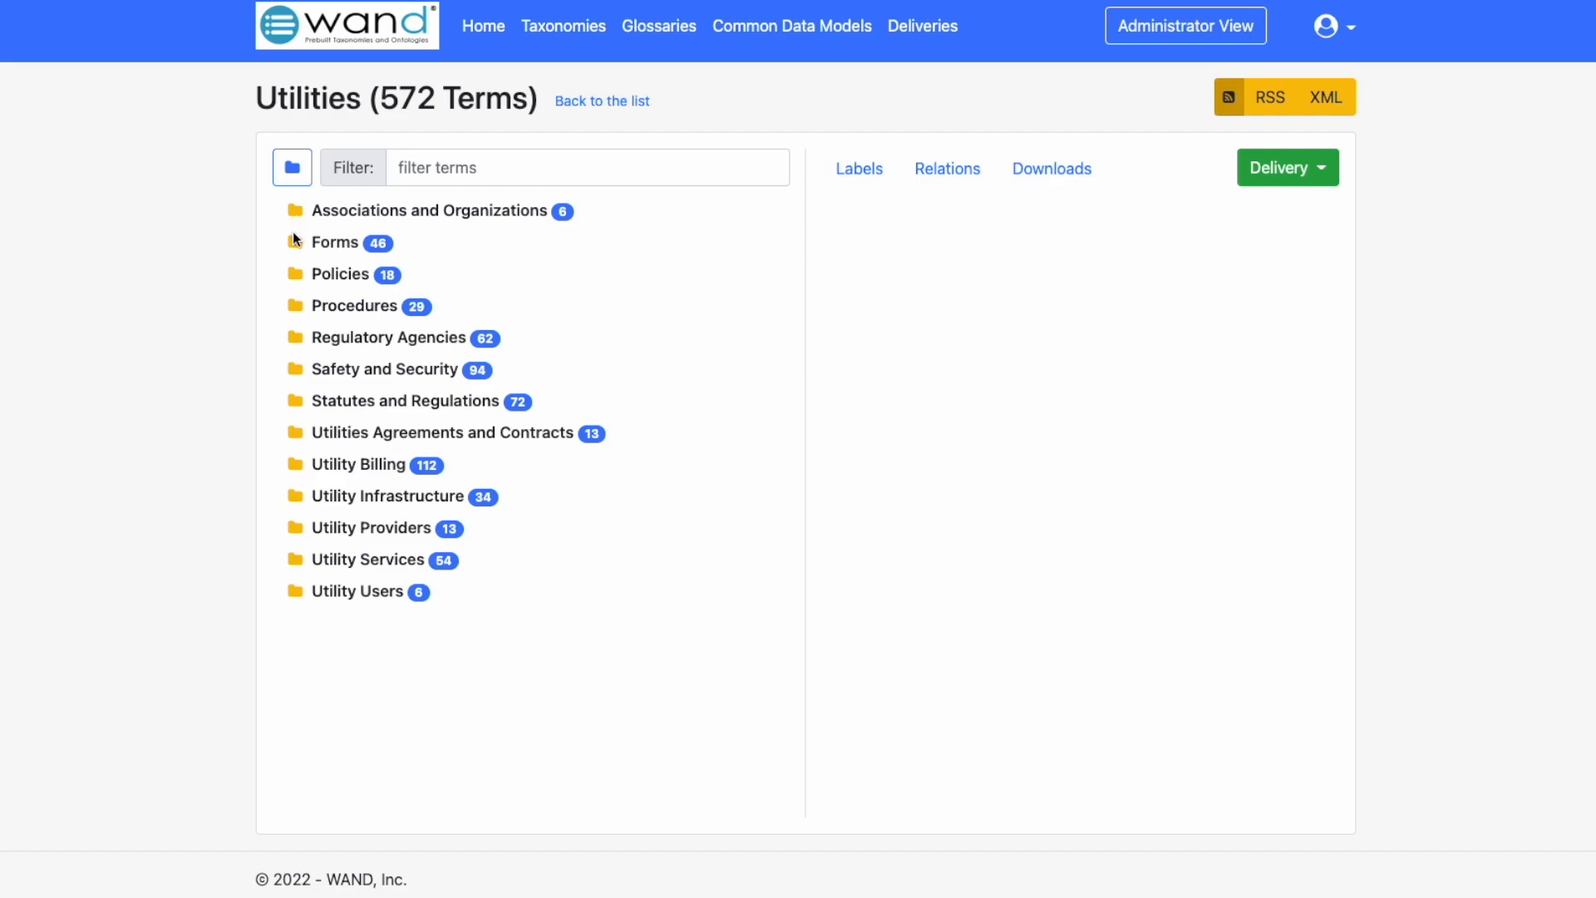
{"action": "mouse_move", "coordinate": [299, 280]}
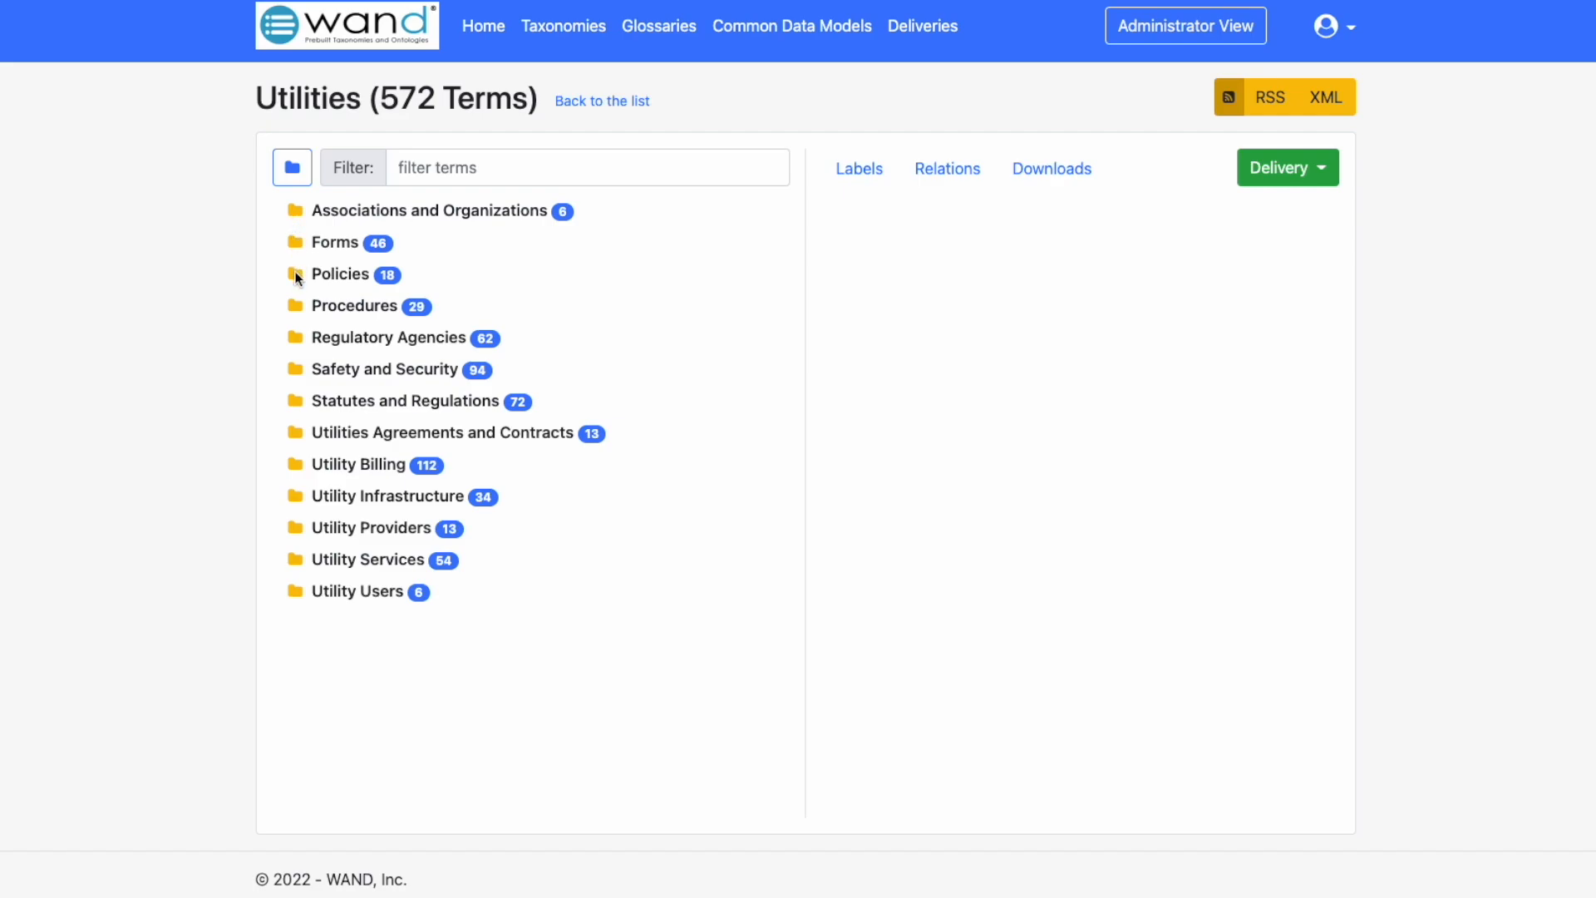
{"action": "mouse_move", "coordinate": [299, 344]}
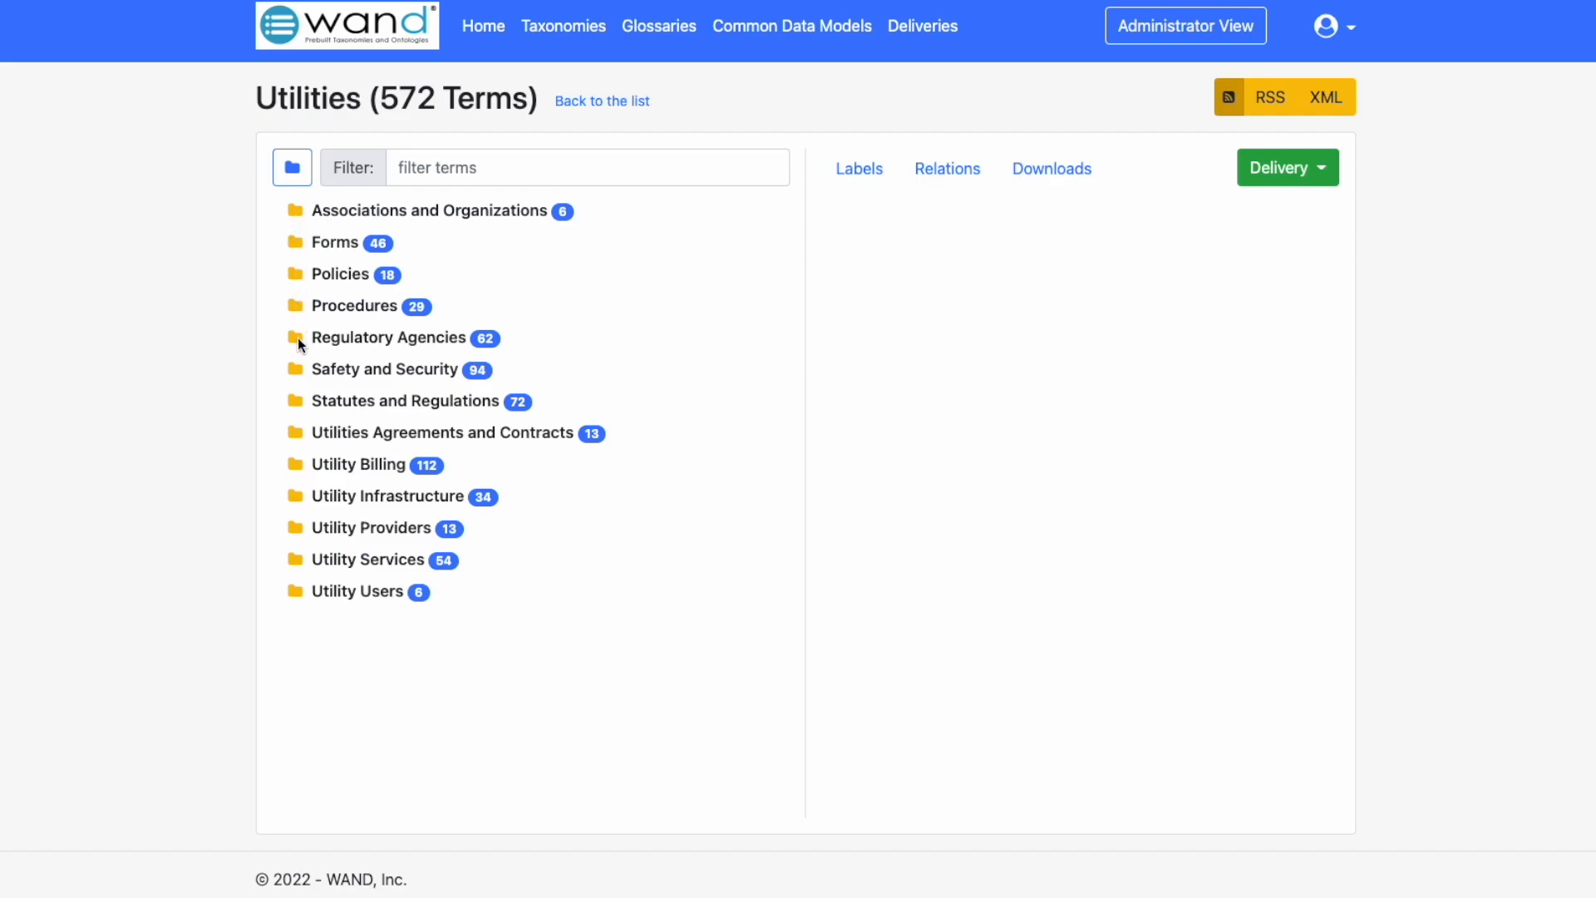
{"action": "mouse_move", "coordinate": [299, 375]}
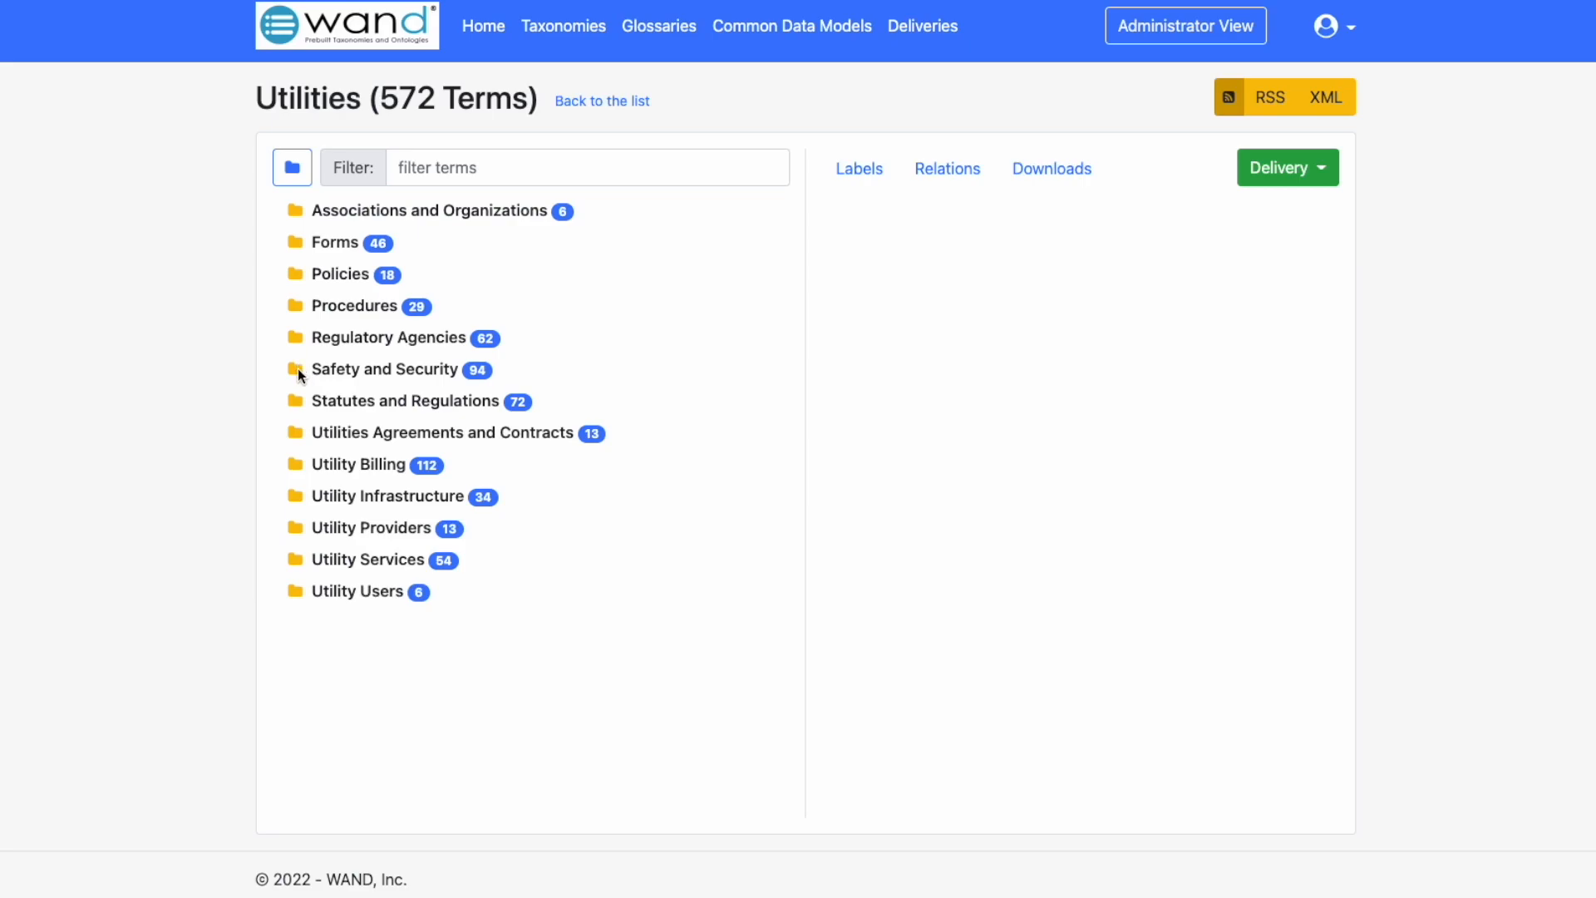
- Expand Safety and Security, then Accidents, then Accident Types in the term tree
{"action": "left_click", "coordinate": [297, 368]}
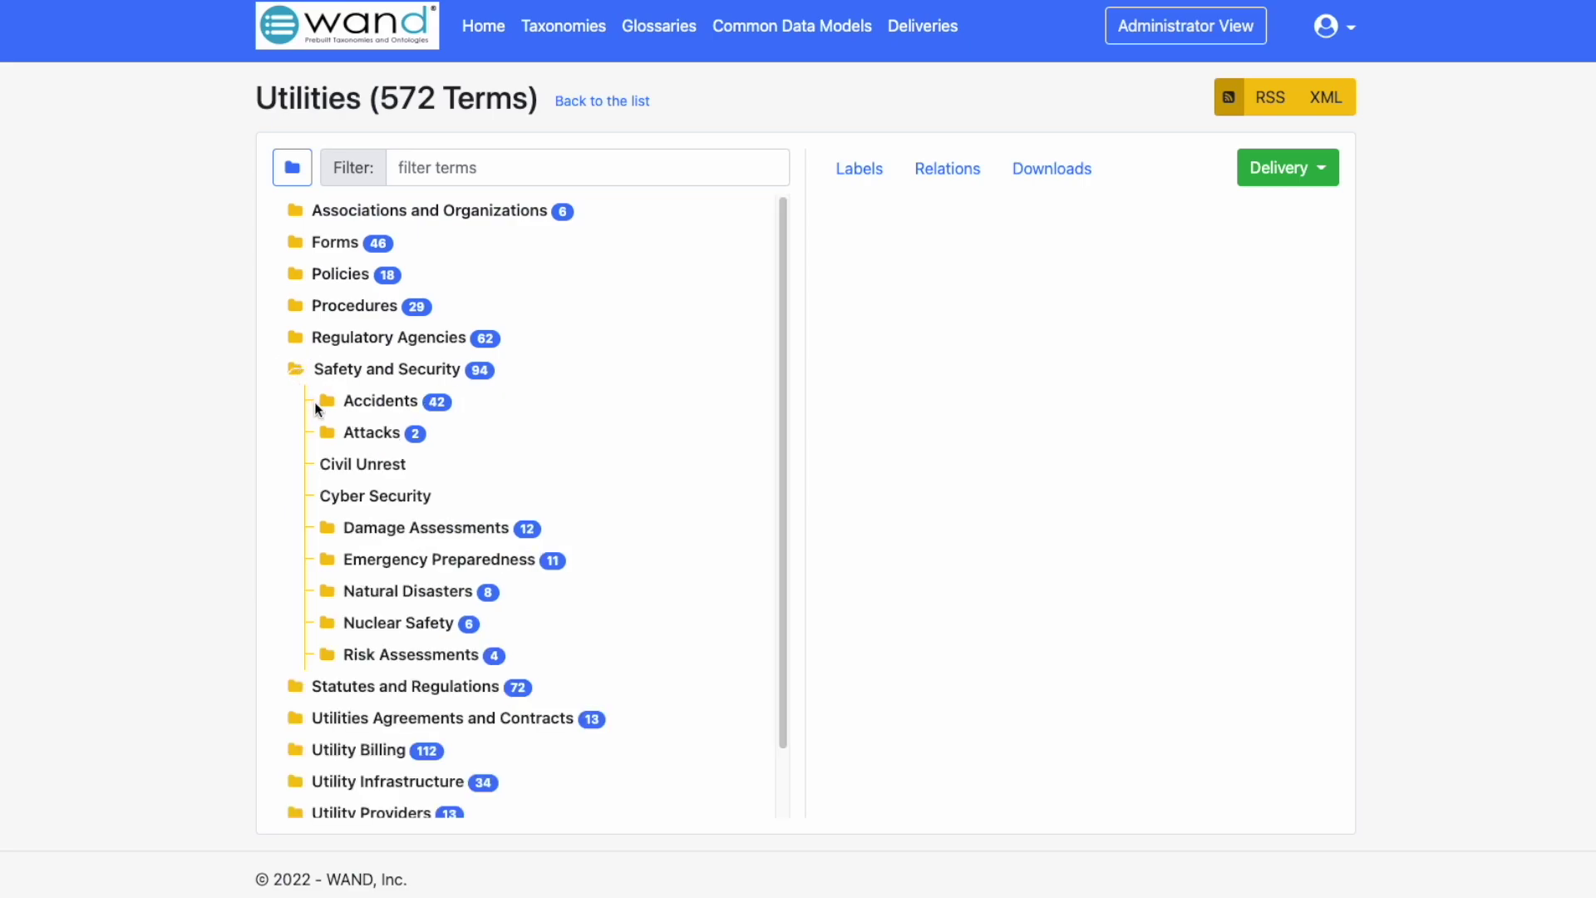
{"action": "left_click", "coordinate": [328, 400]}
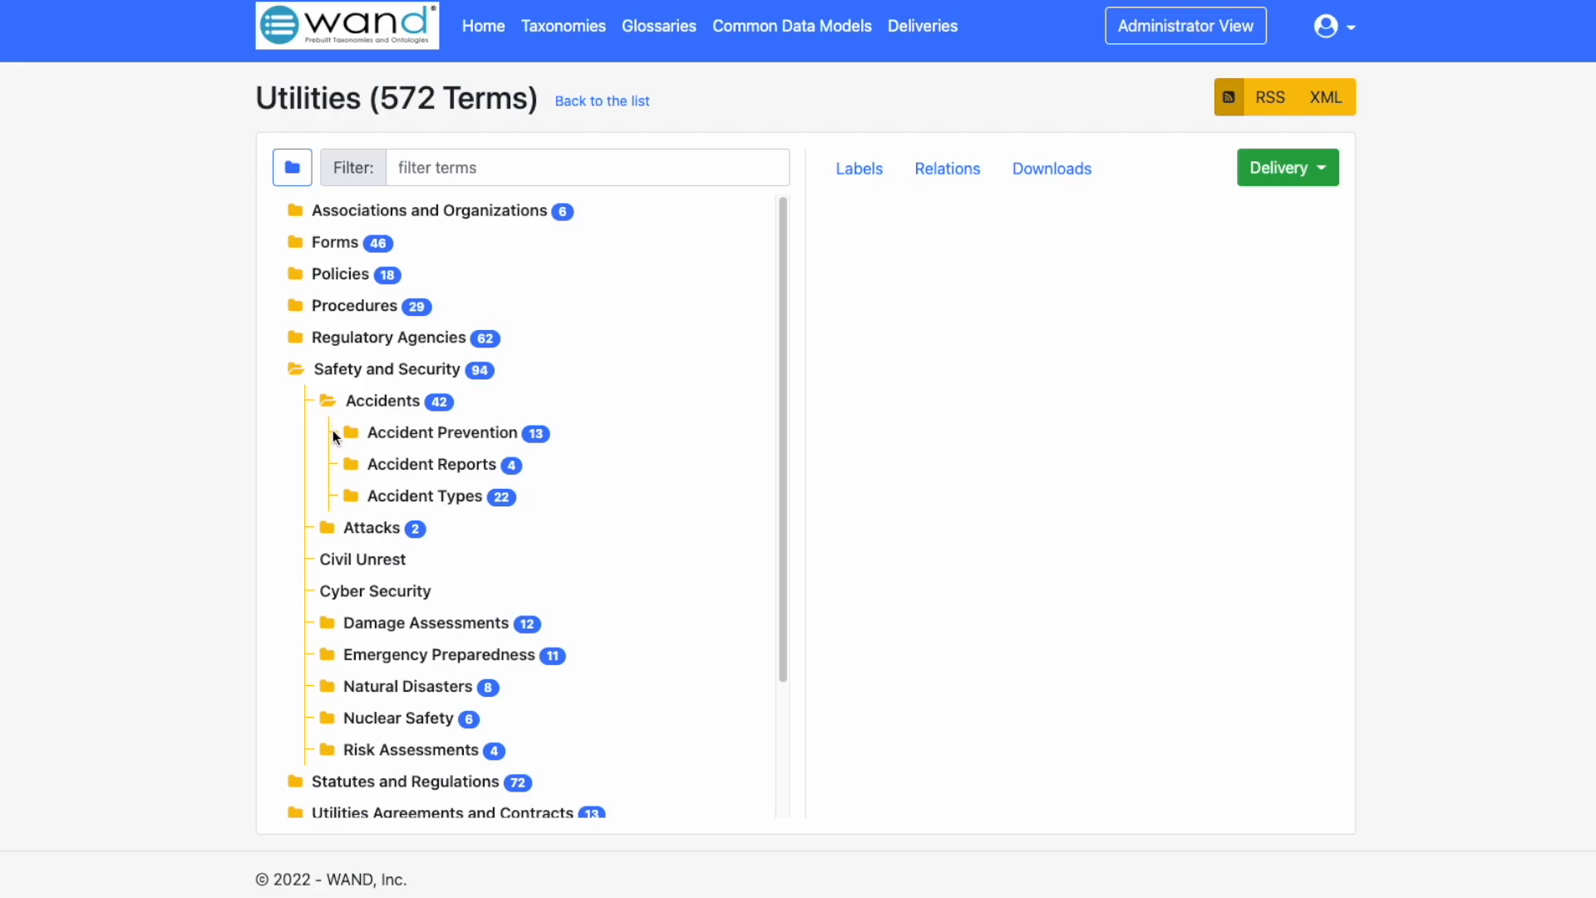
{"action": "mouse_move", "coordinate": [350, 507]}
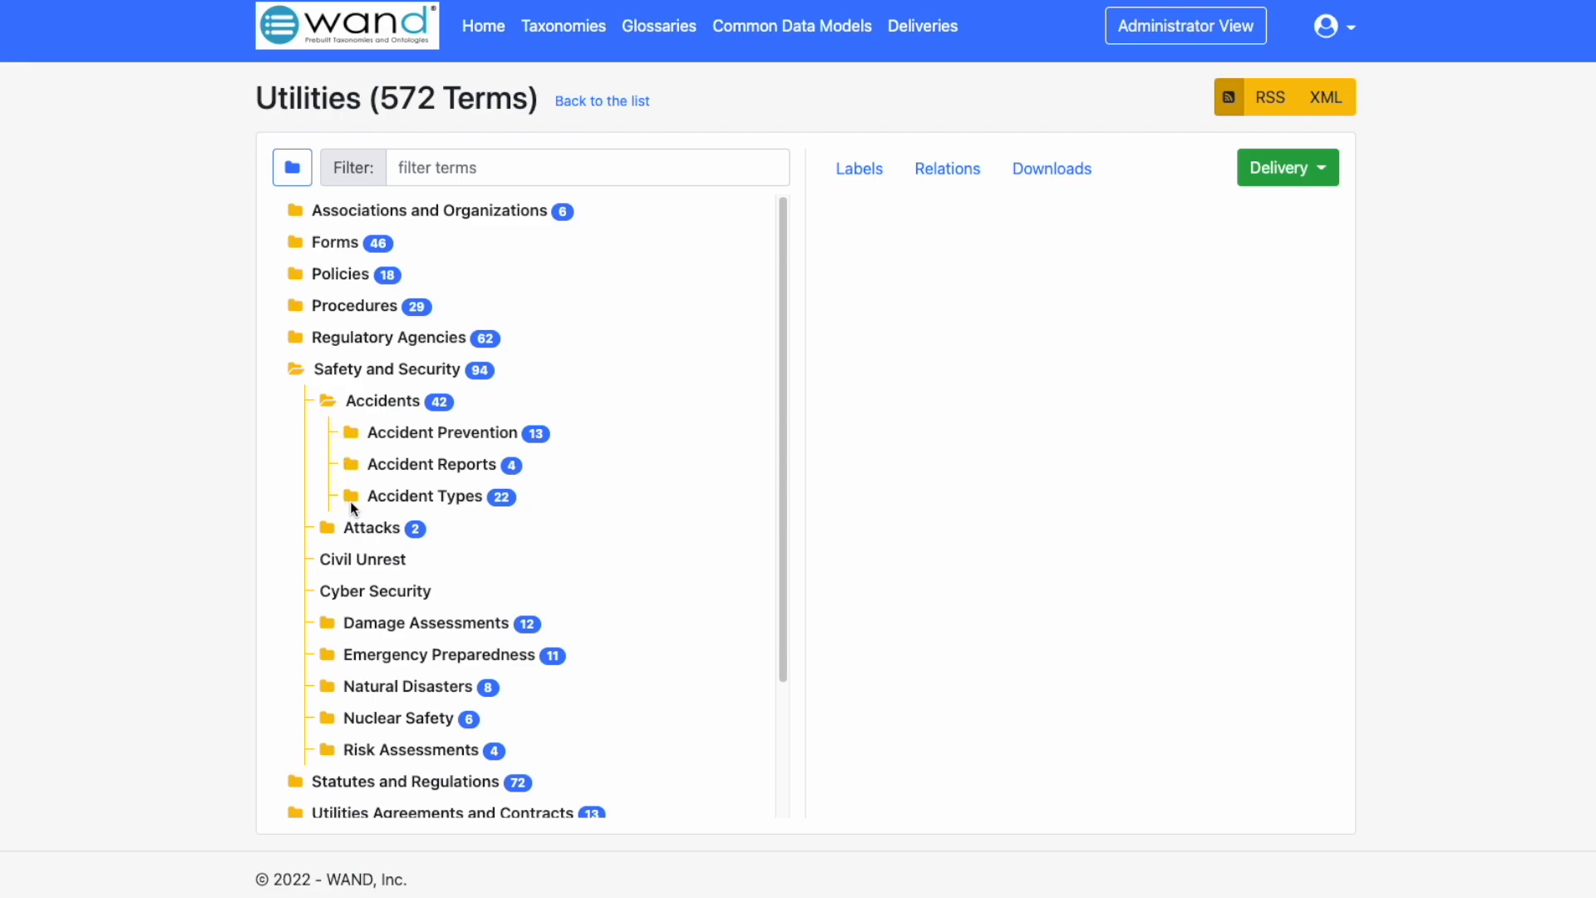
{"action": "left_click", "coordinate": [351, 498]}
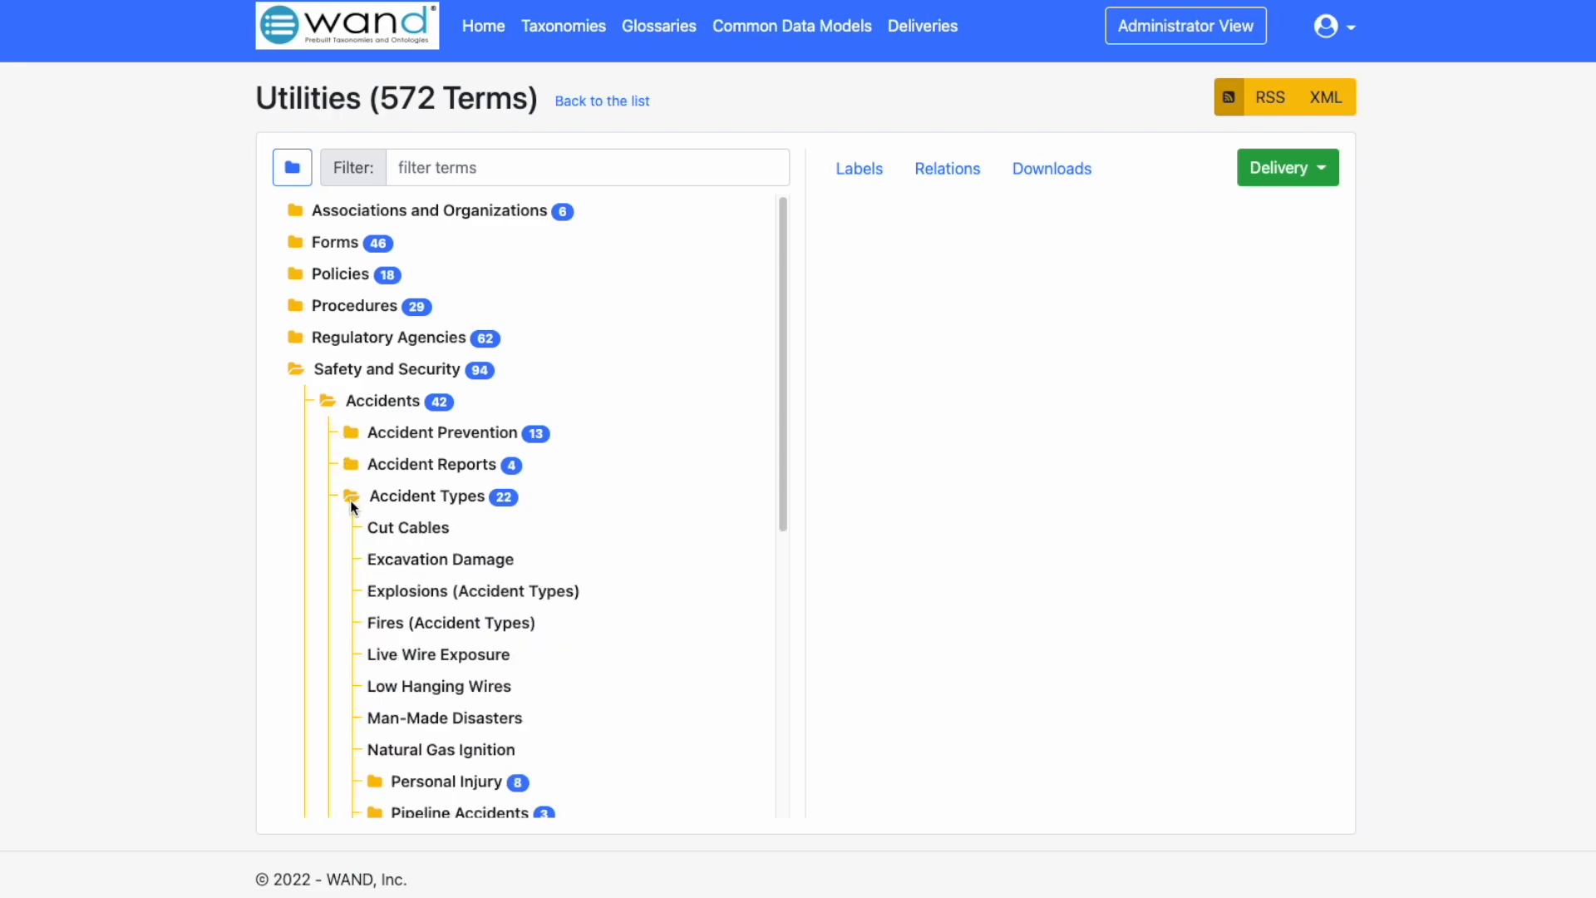
{"action": "mouse_move", "coordinate": [348, 562]}
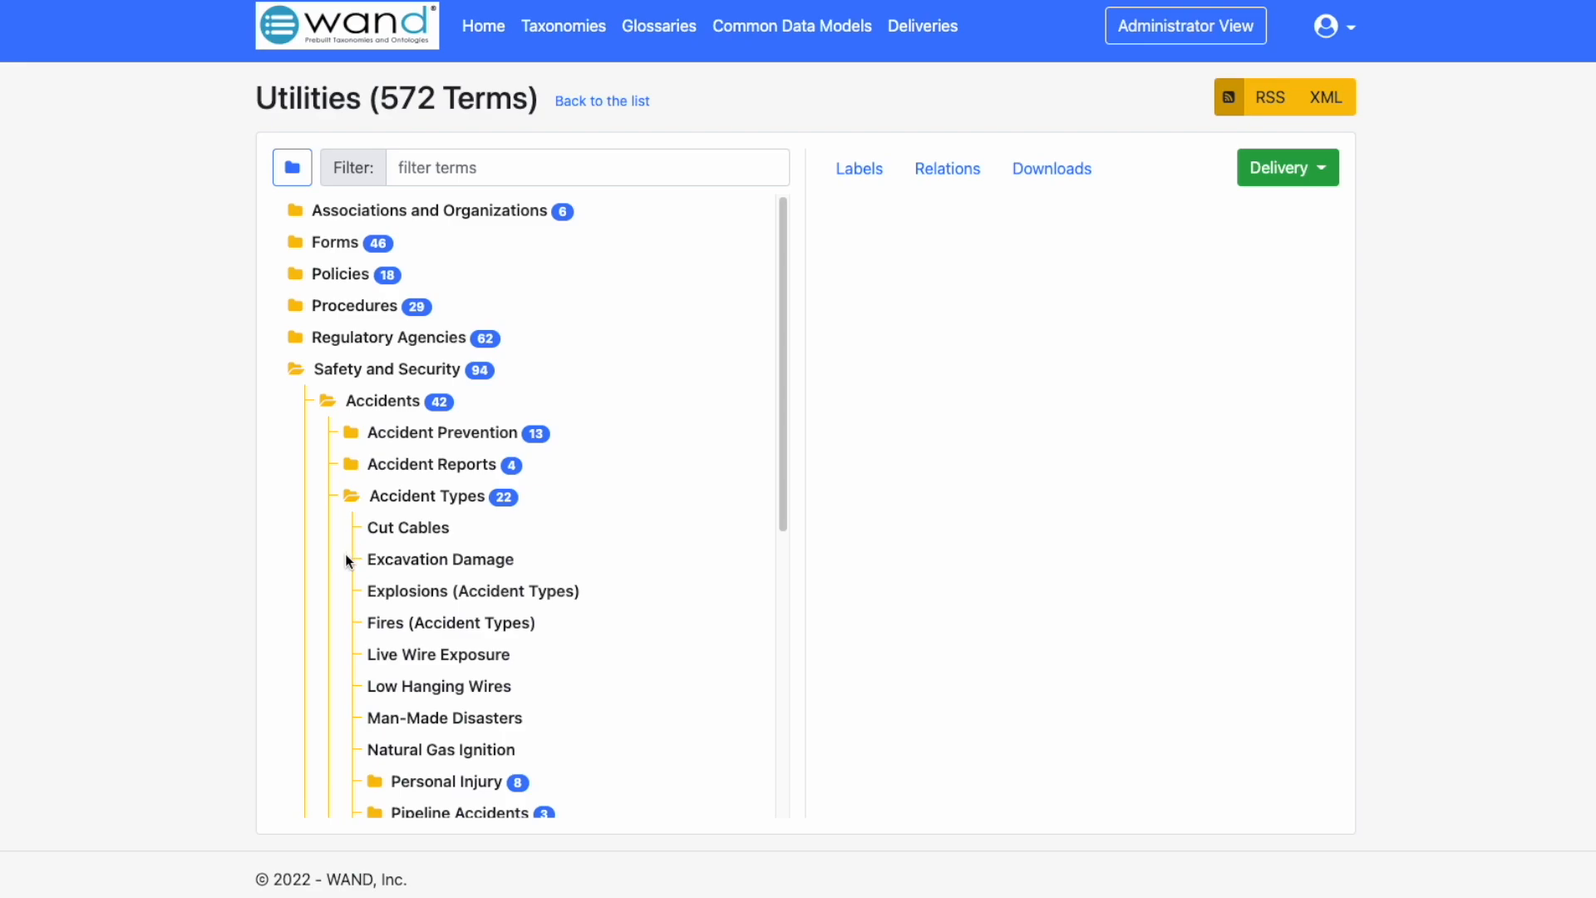
{"action": "mouse_move", "coordinate": [359, 625]}
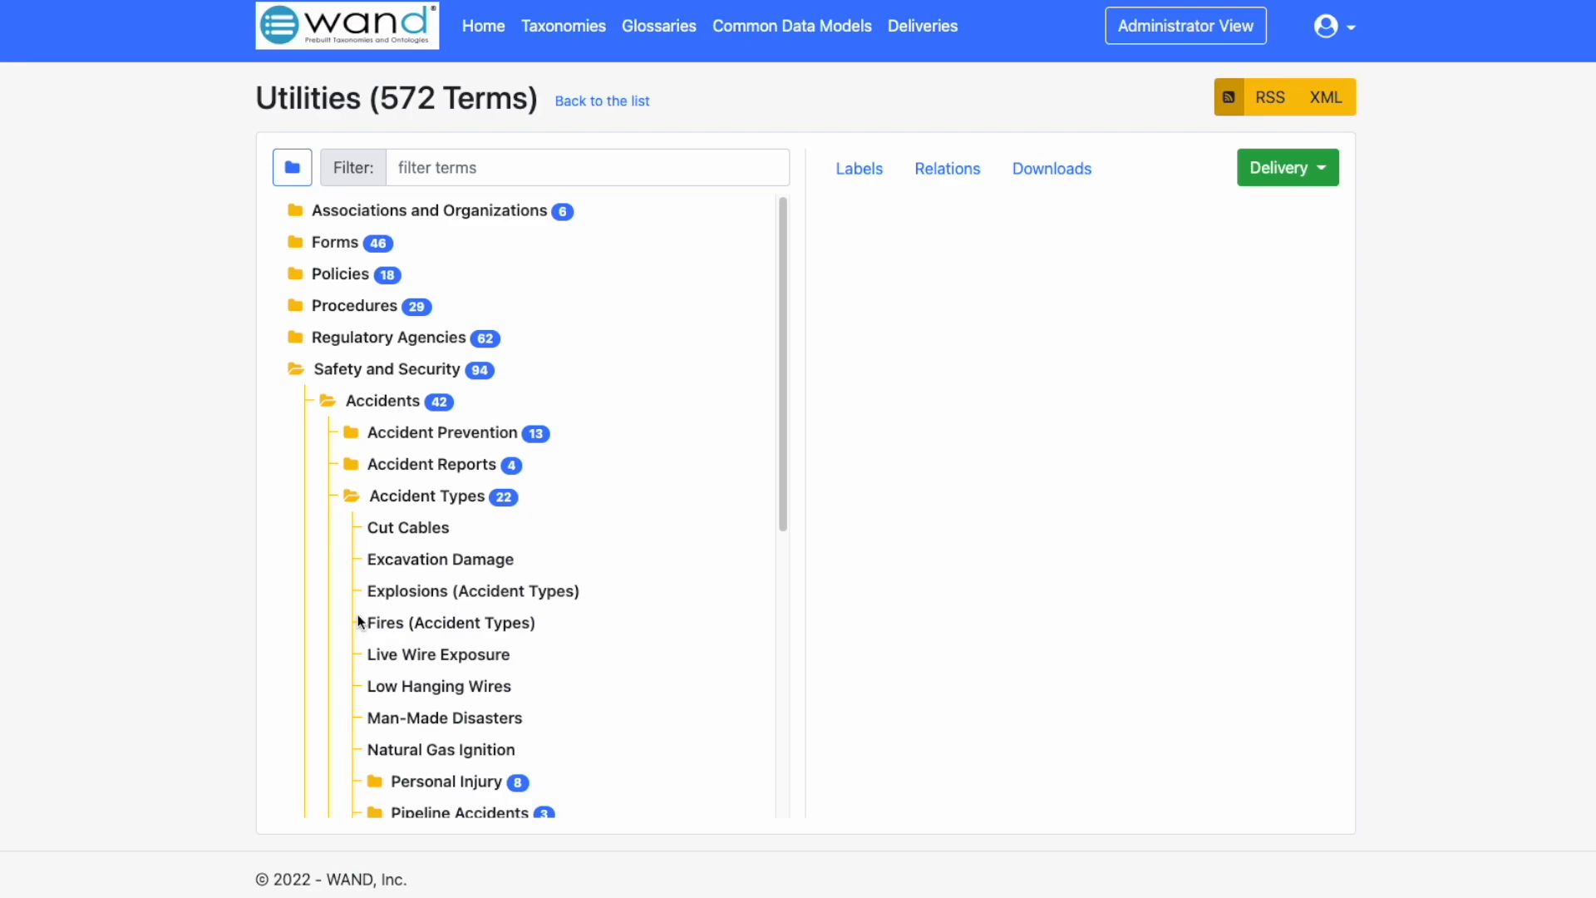
{"action": "mouse_move", "coordinate": [349, 450]}
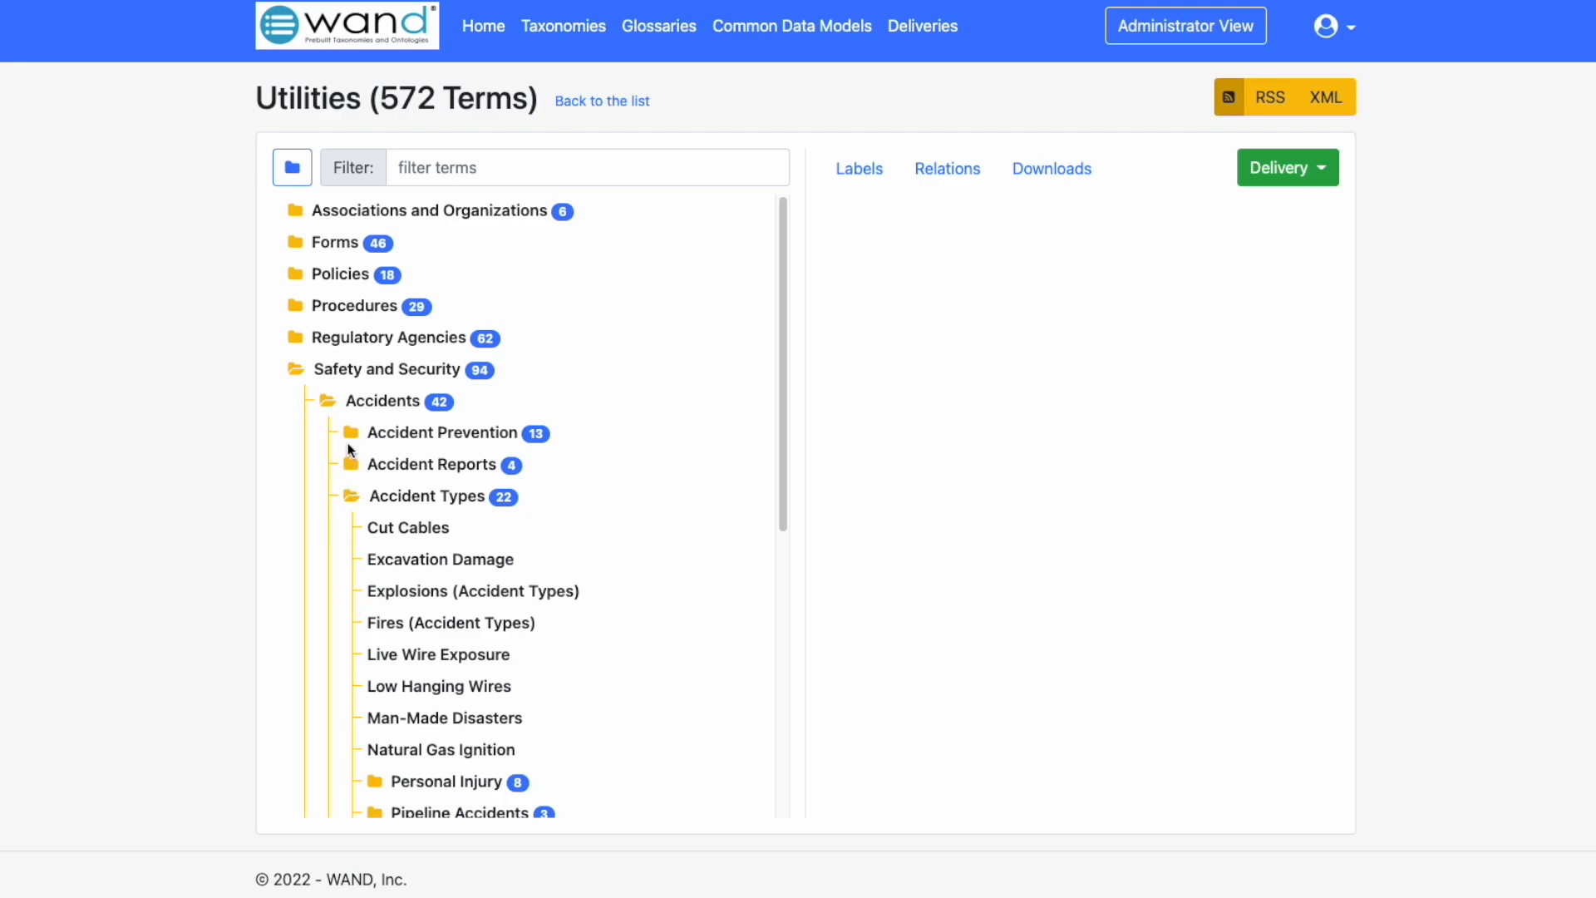
{"action": "mouse_move", "coordinate": [387, 368]}
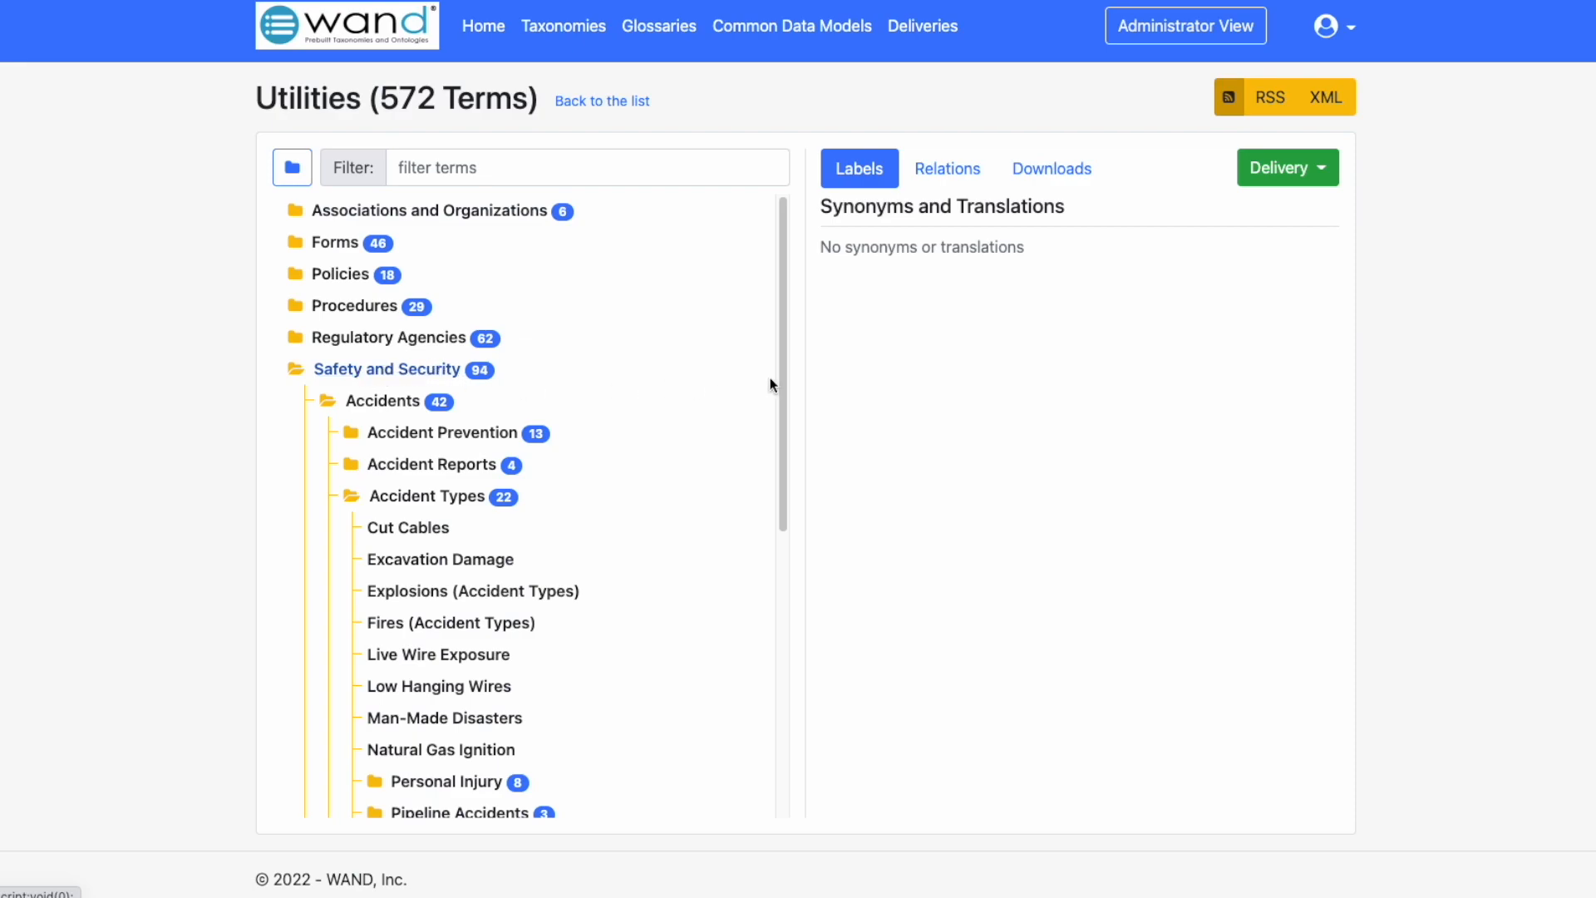
{"action": "mouse_move", "coordinate": [1269, 283]}
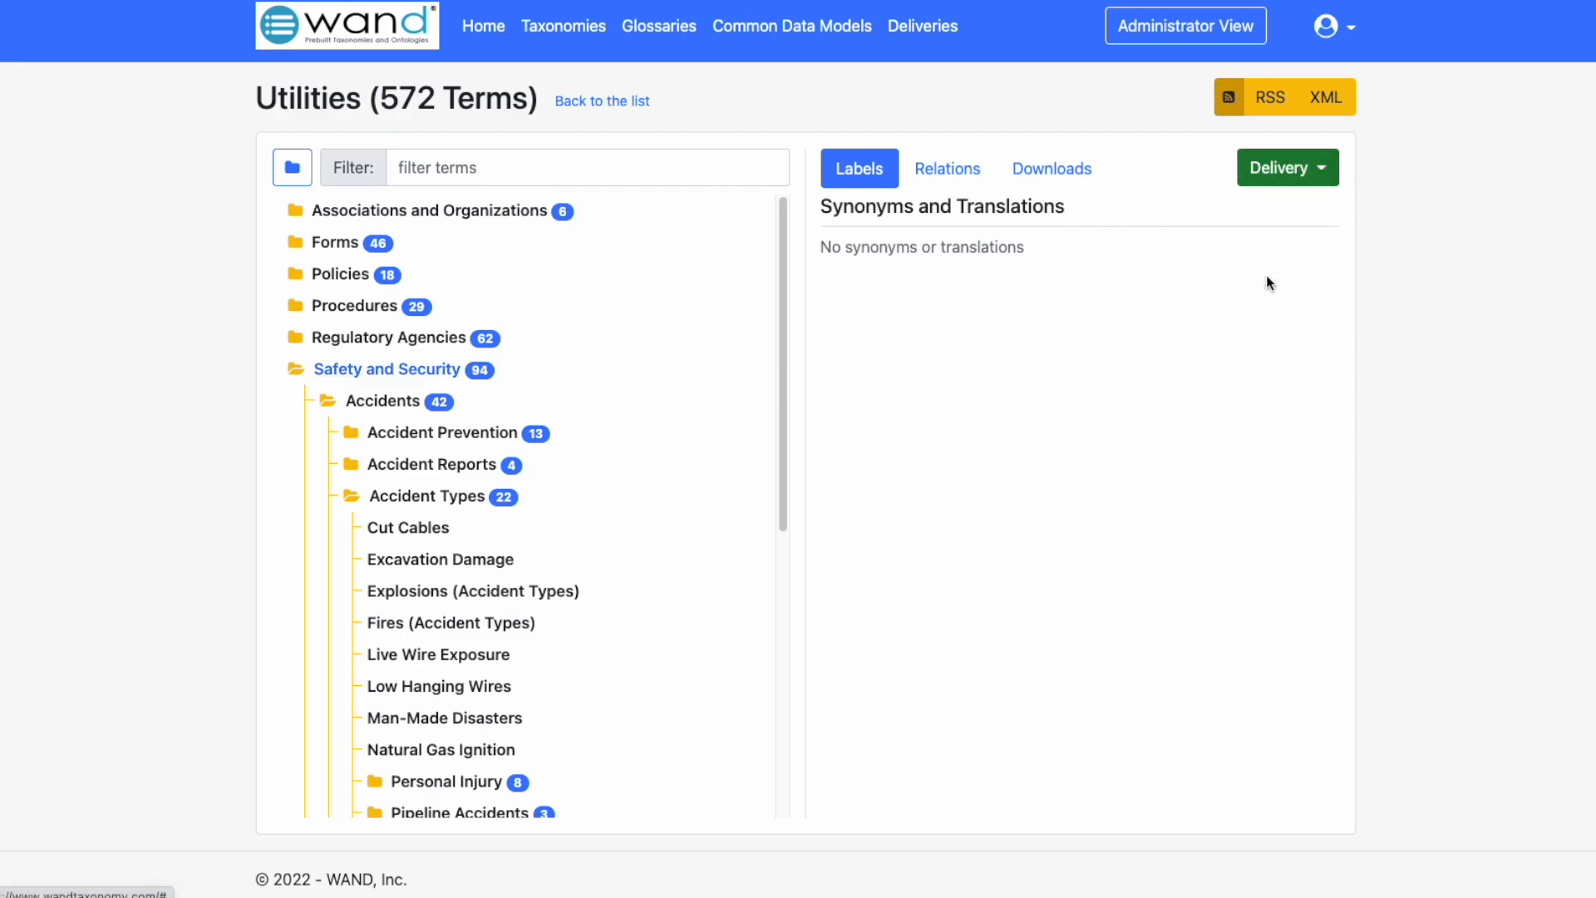
- Create a Spreadsheets (Basic) delivery of Safety and Security and view the Deliveries list
{"action": "left_click", "coordinate": [1286, 167]}
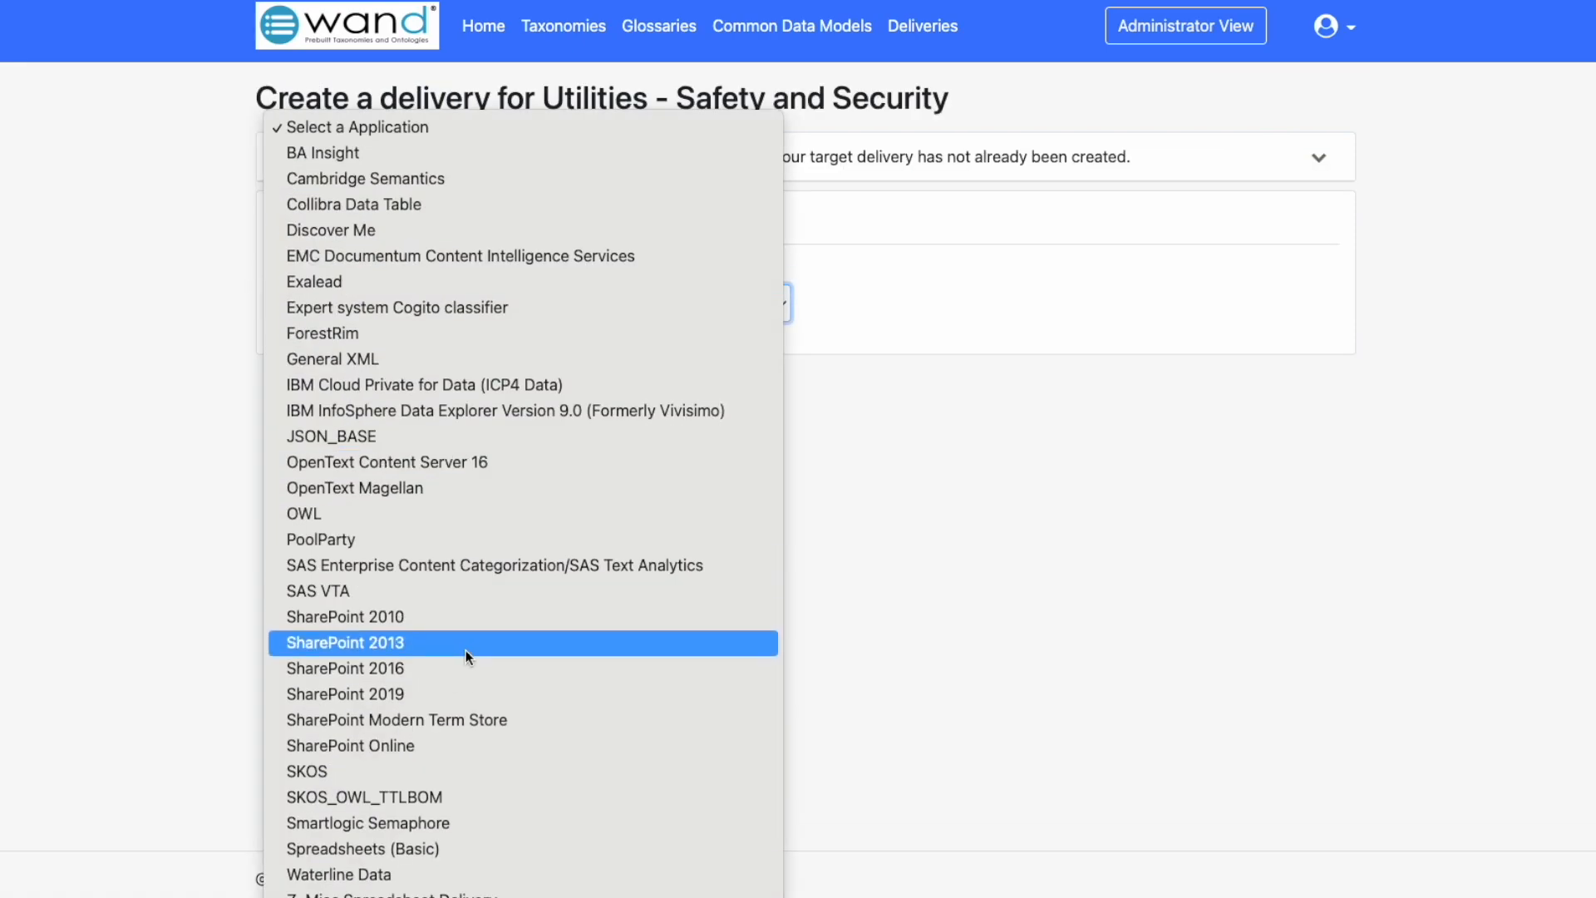
{"action": "left_click", "coordinate": [362, 849]}
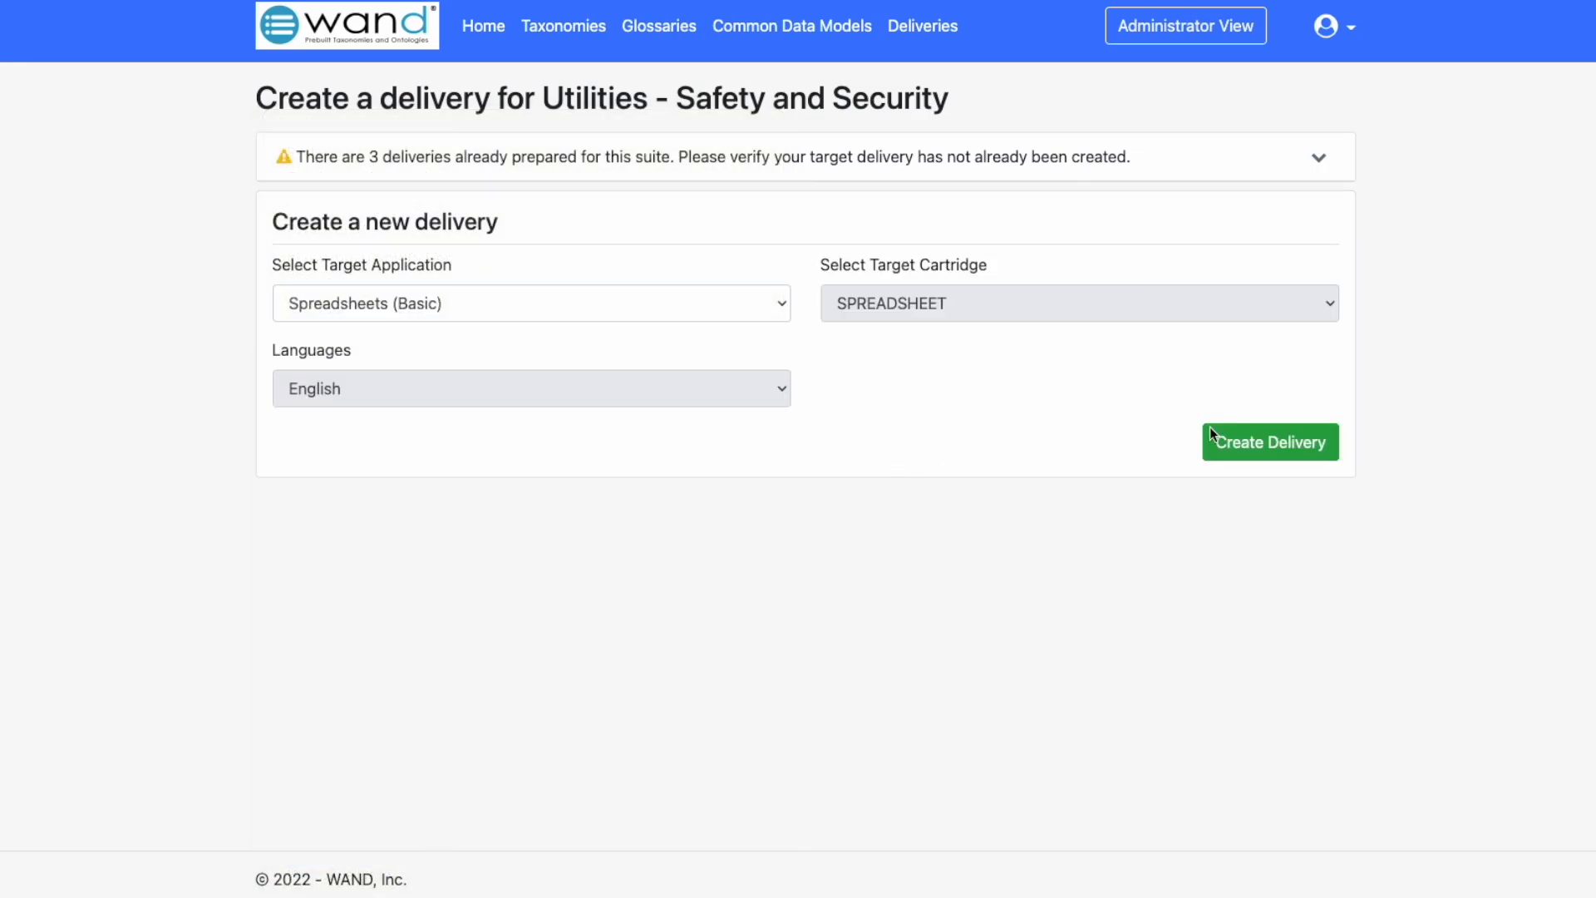
{"action": "left_click", "coordinate": [1269, 441]}
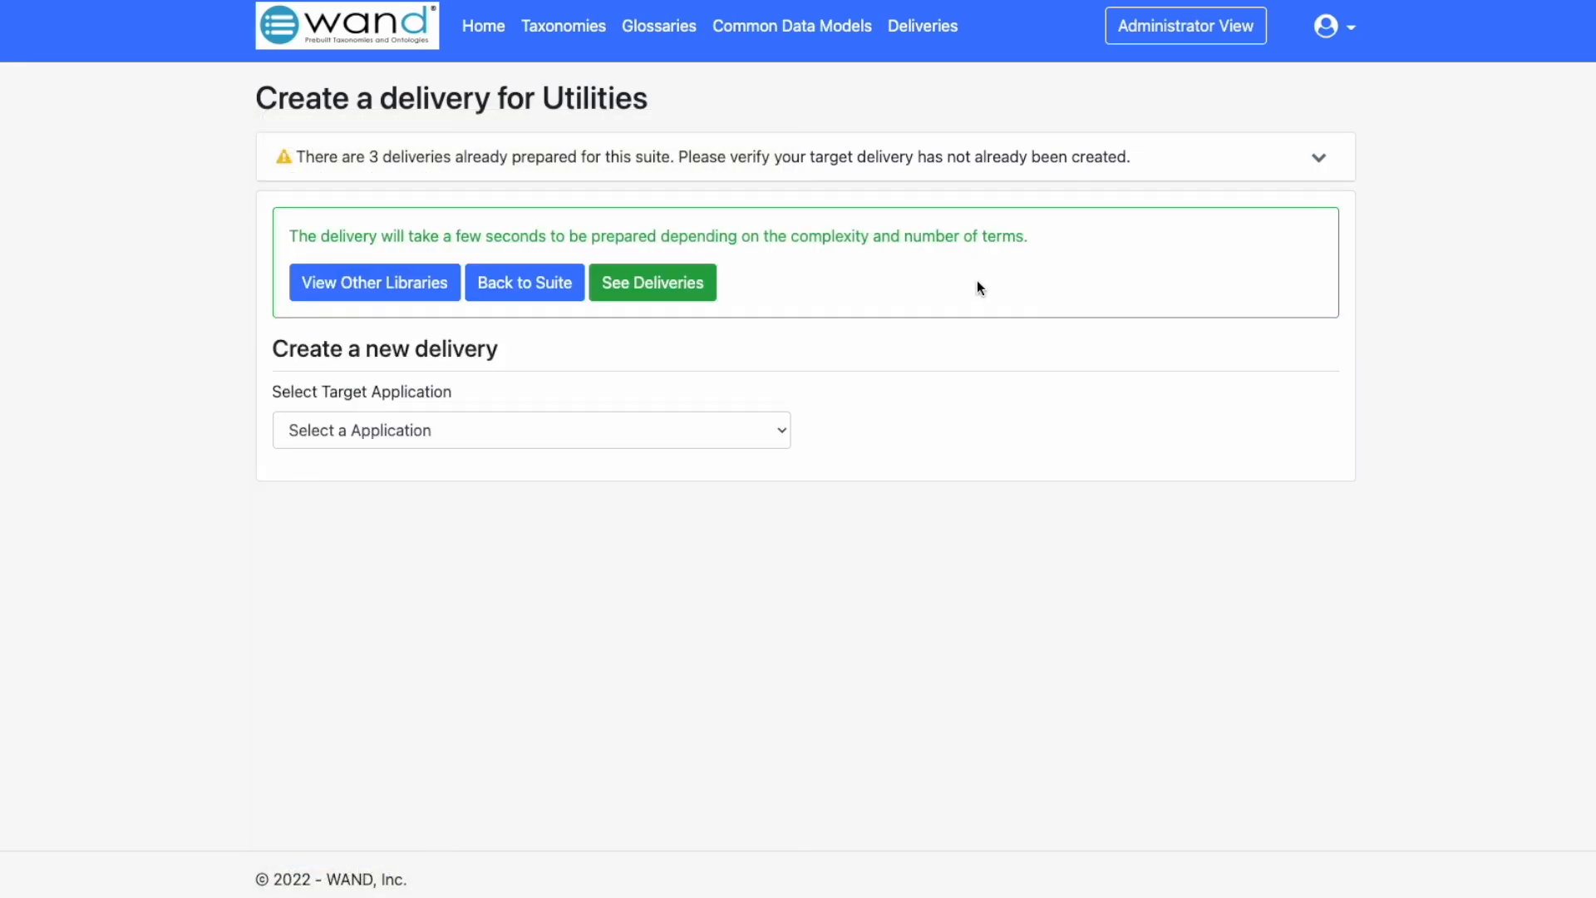
{"action": "left_click", "coordinate": [651, 282]}
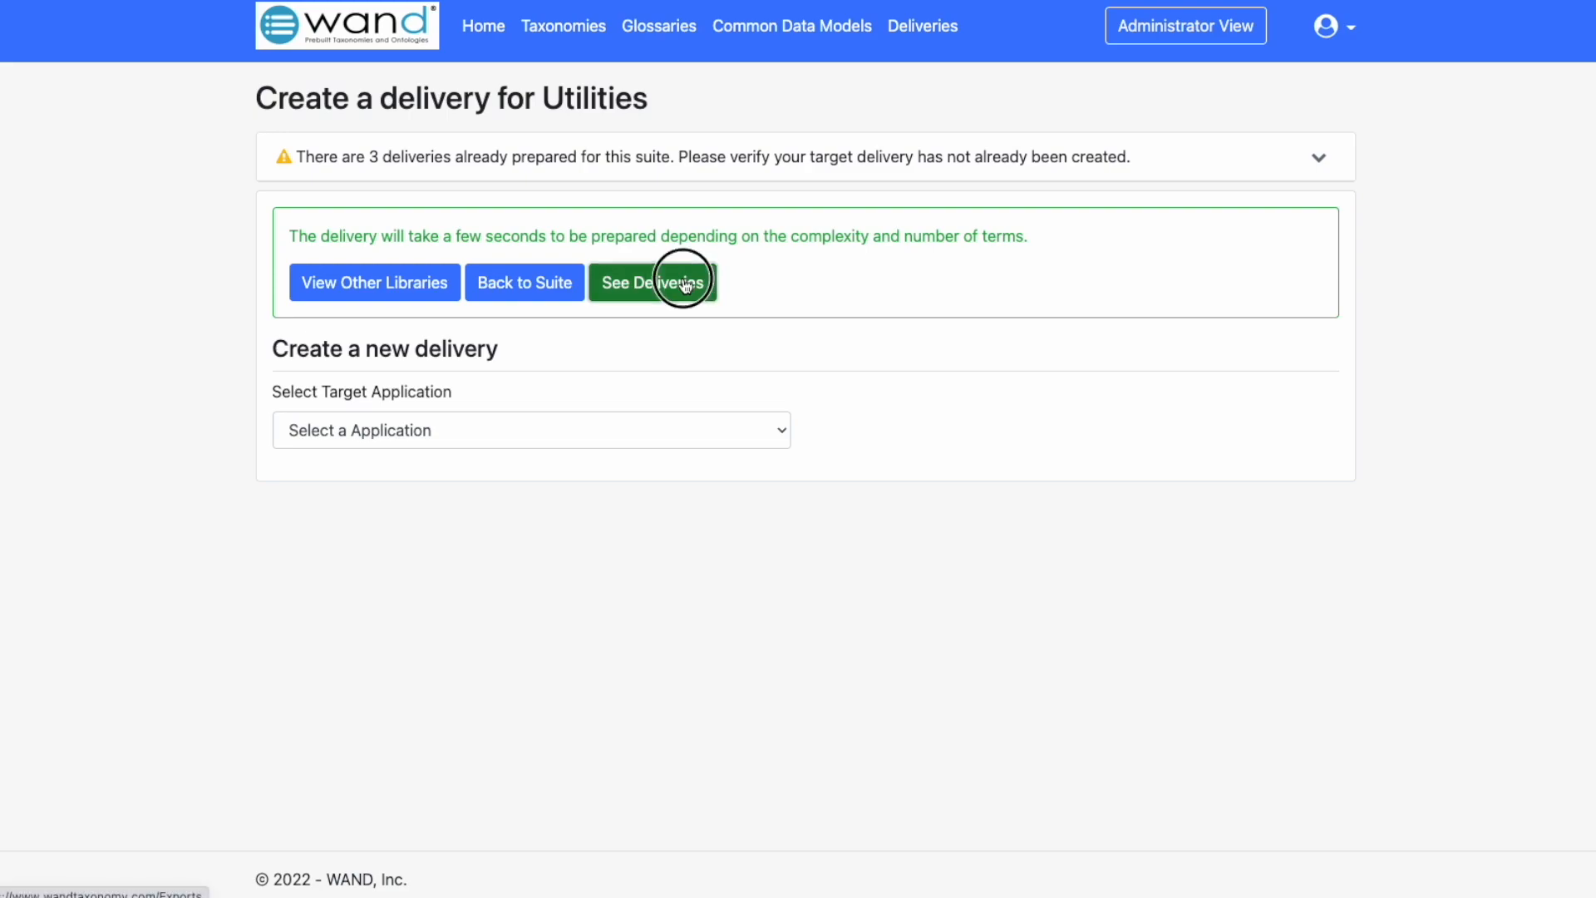
{"action": "left_click", "coordinate": [652, 282]}
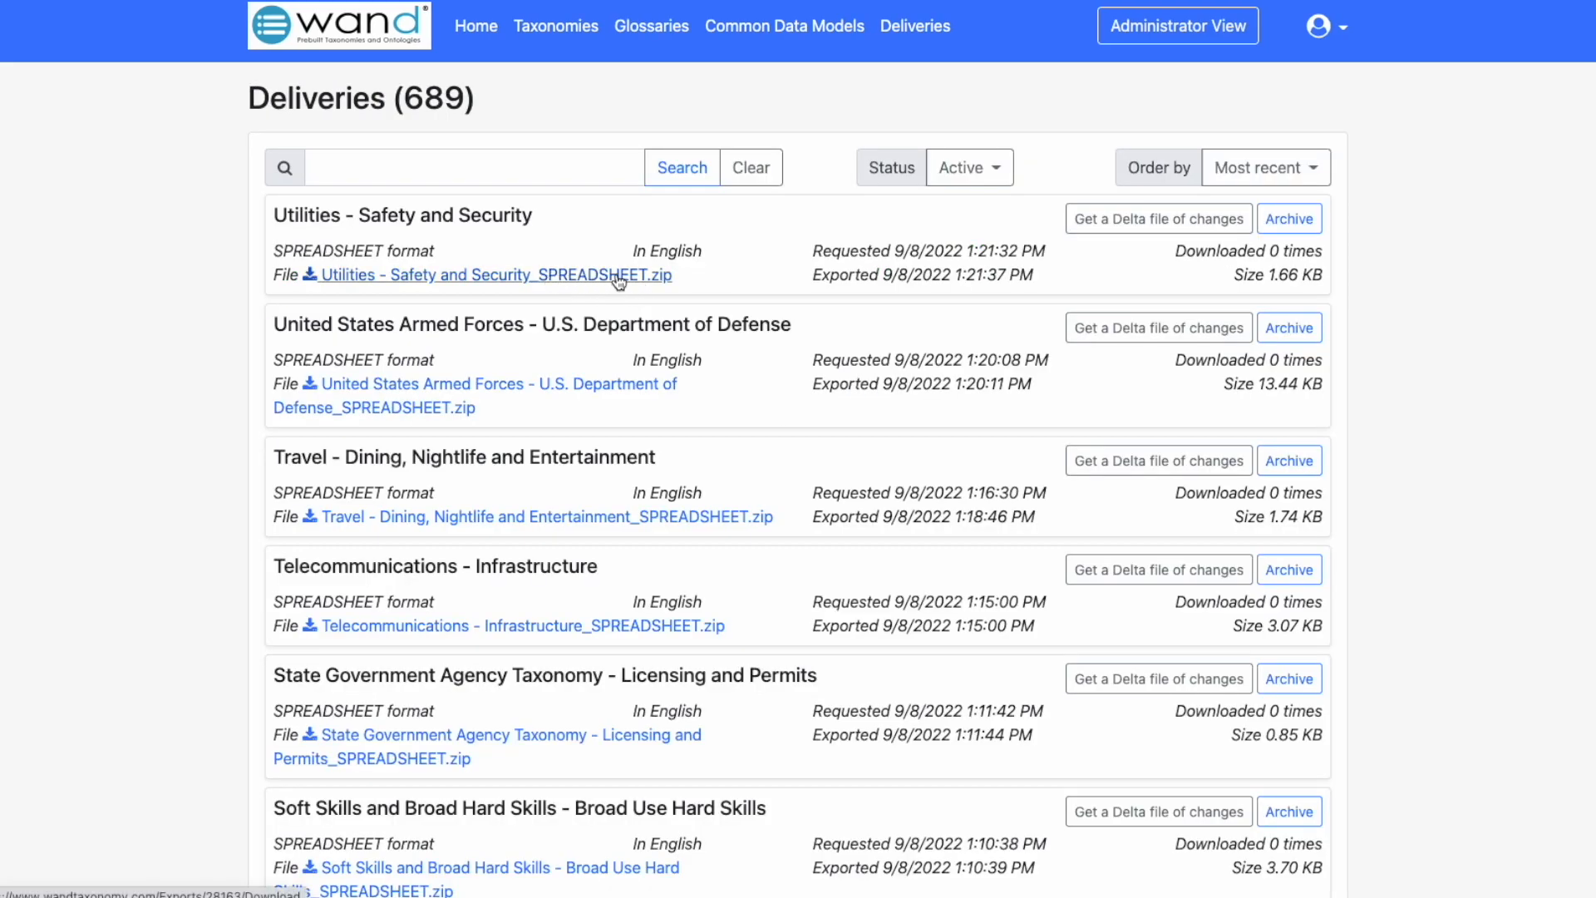
{"action": "mouse_move", "coordinate": [570, 281]}
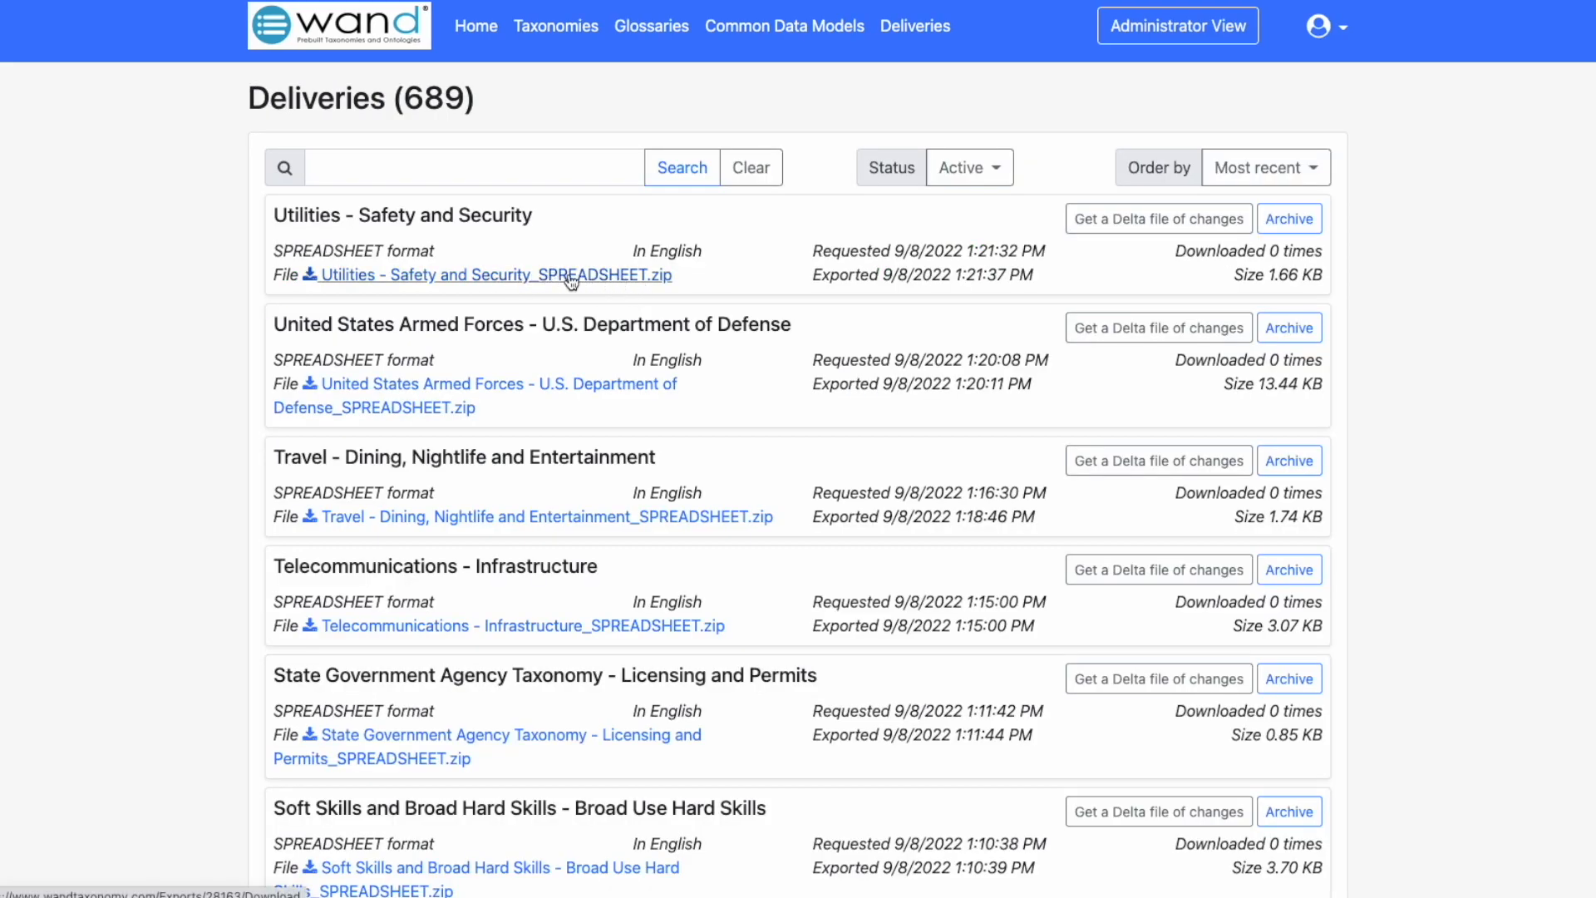